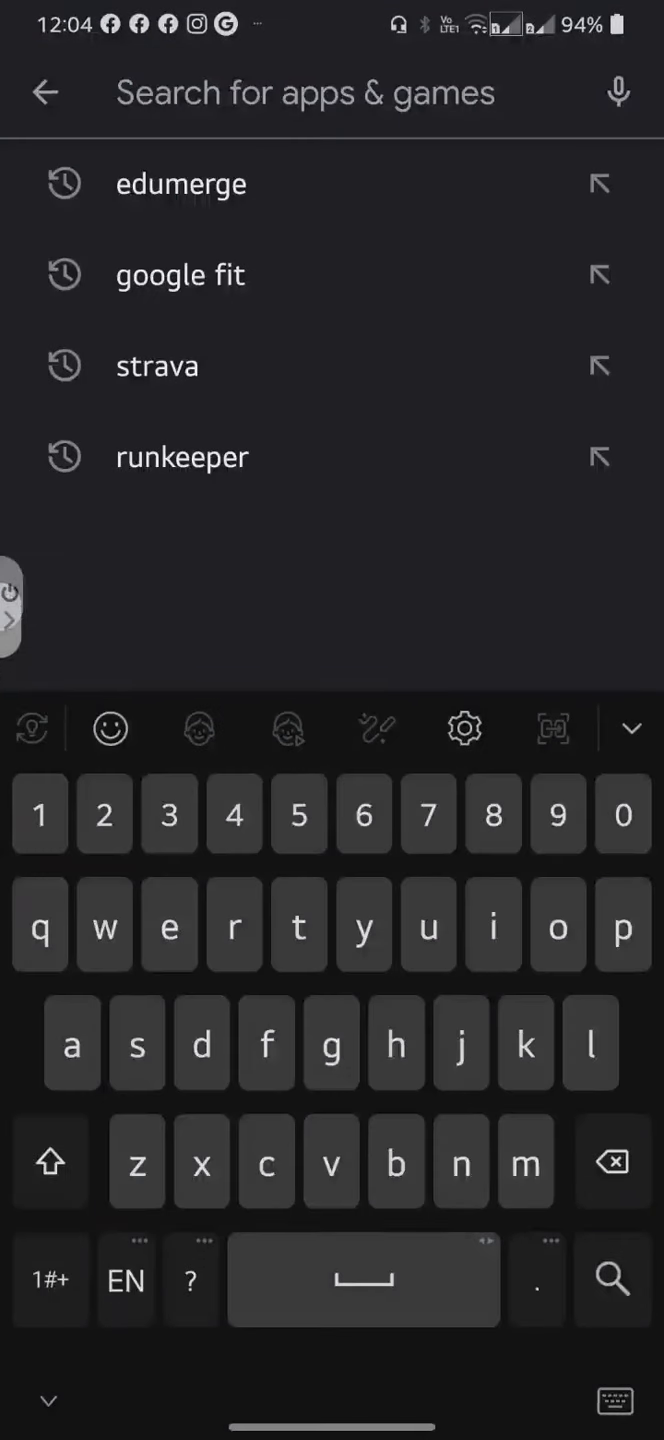
# Step: Search the Play Store for 'ed', pick the edumerge suggestion and launch the installed app
pyautogui.write('ed')
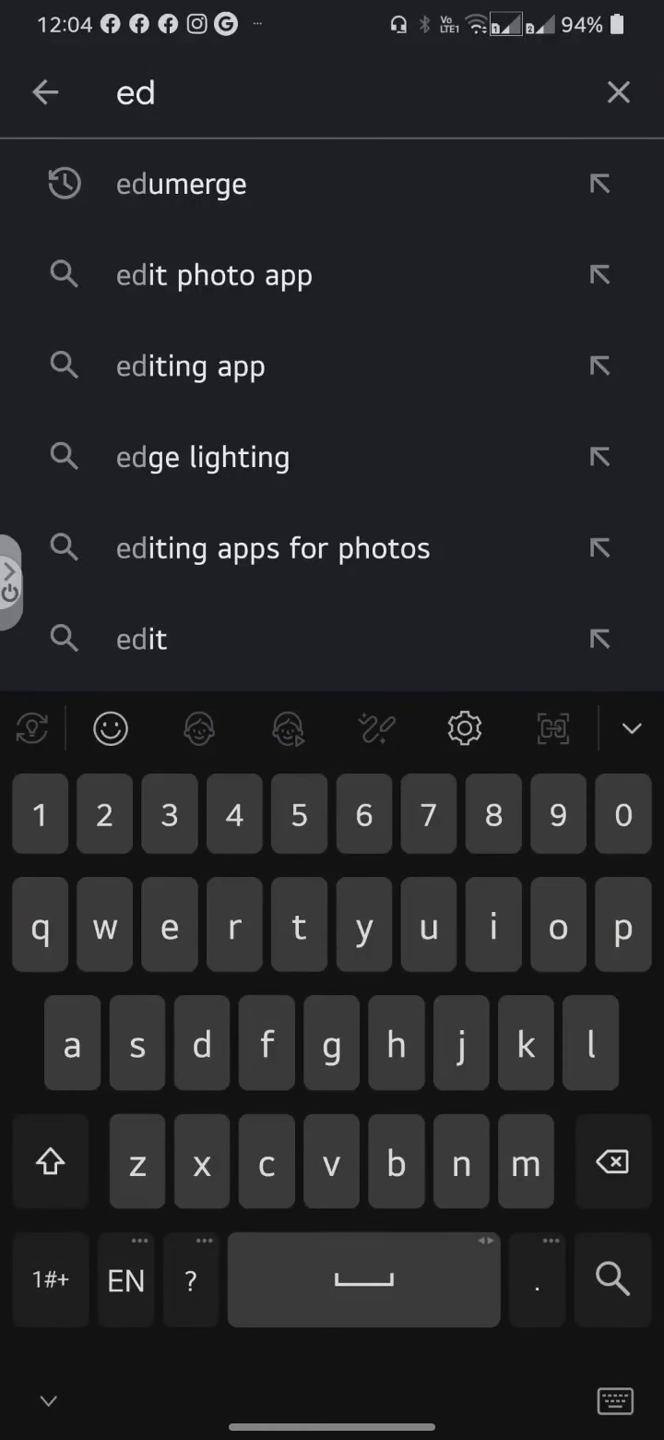
pyautogui.click(180, 184)
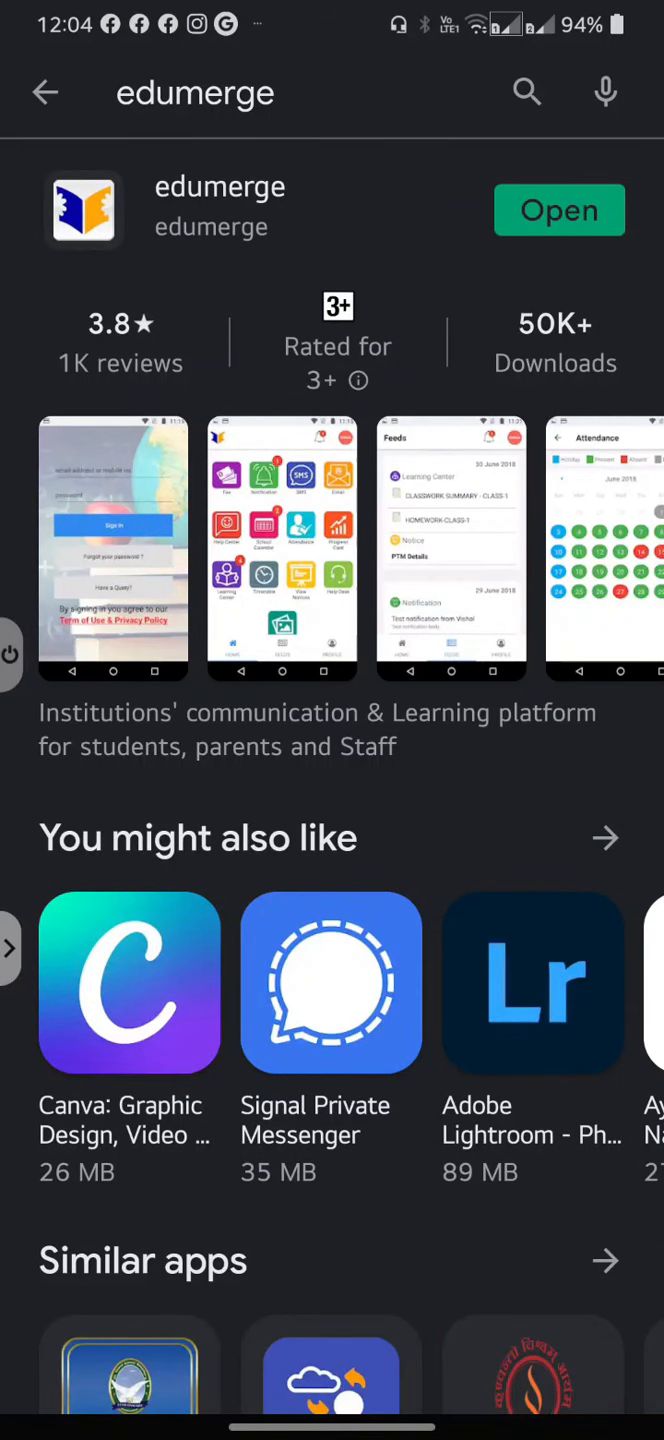
pyautogui.click(560, 210)
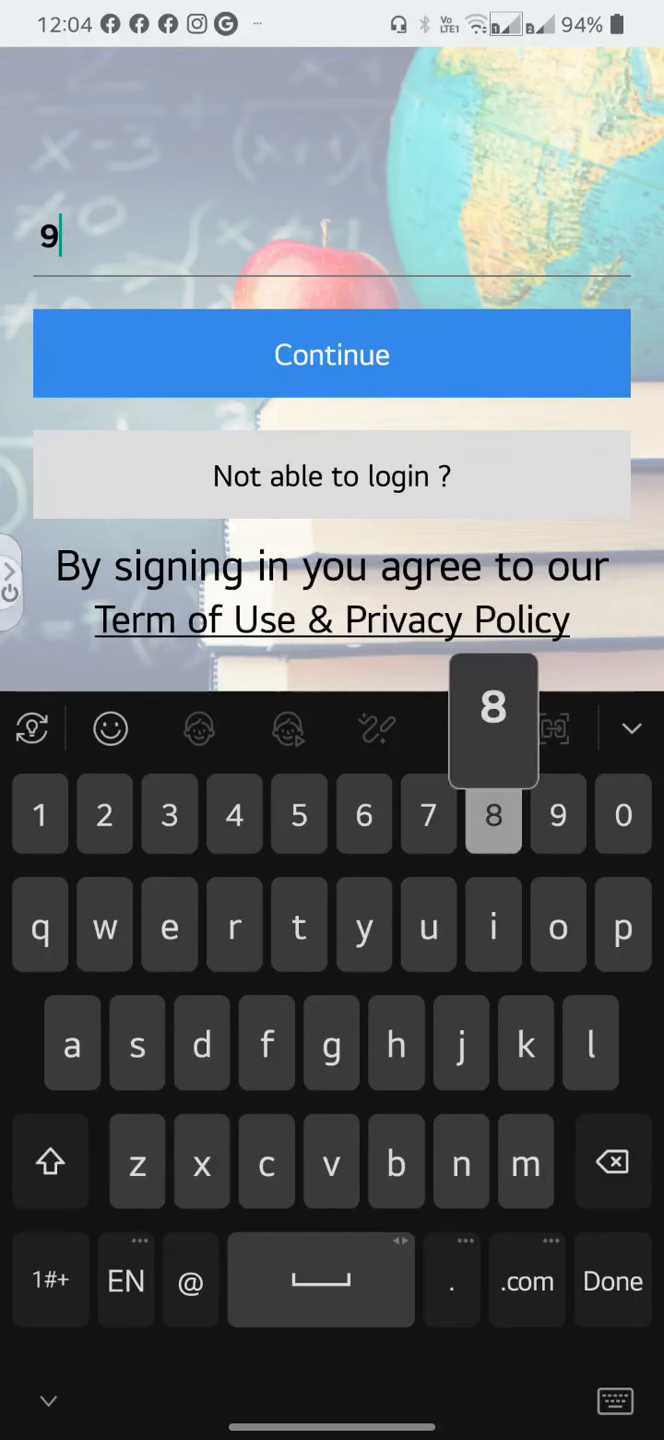
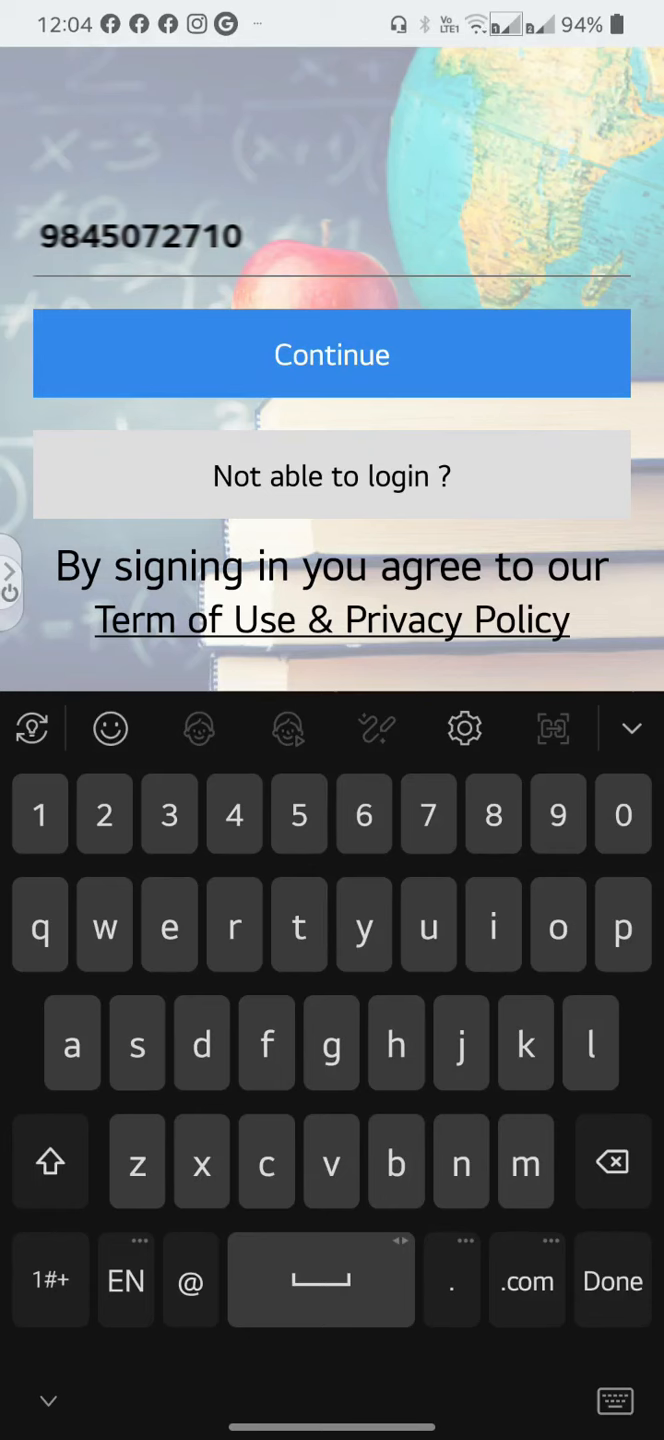
pyautogui.click(332, 352)
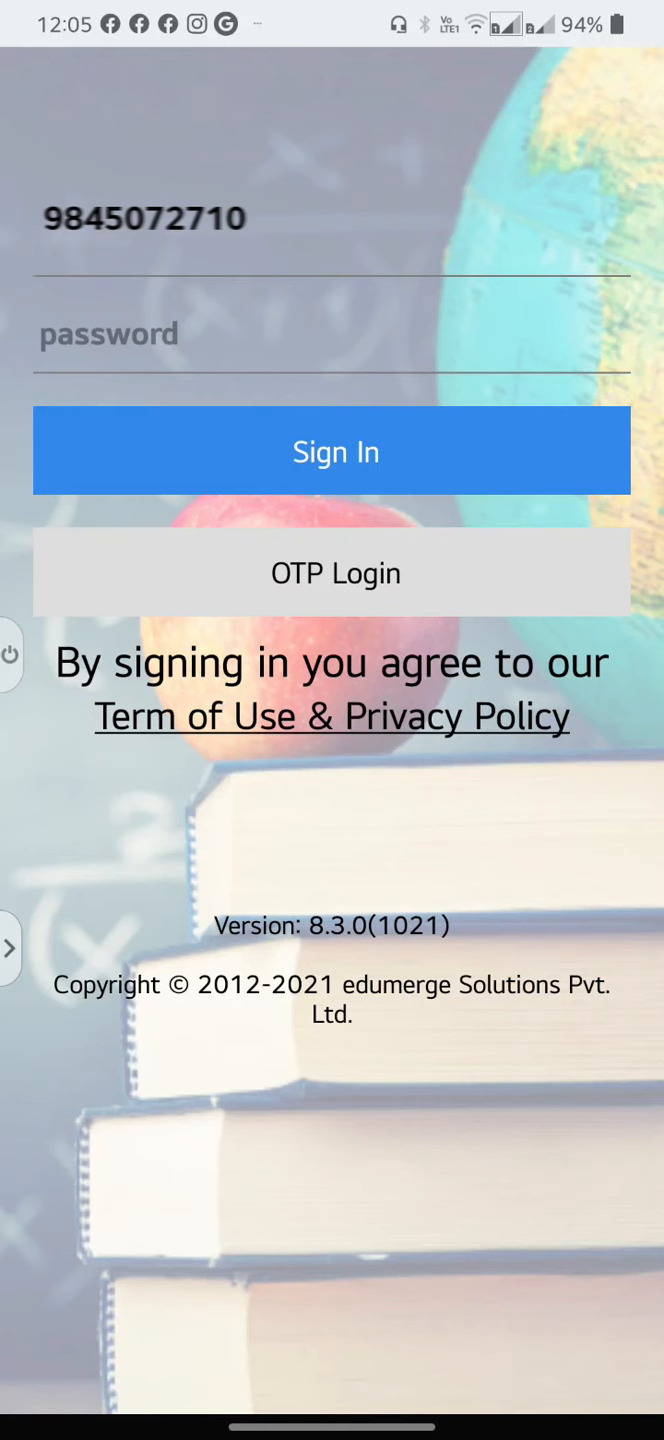
pyautogui.click(334, 572)
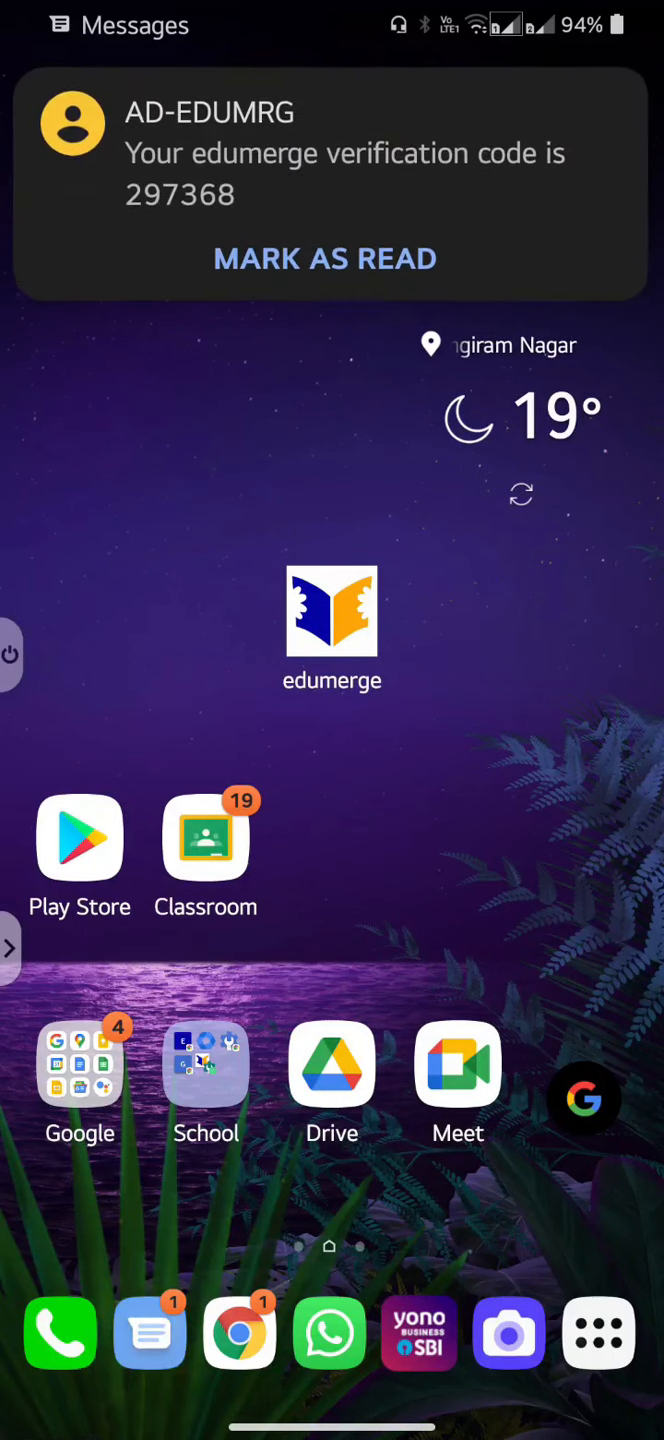
pyautogui.click(324, 150)
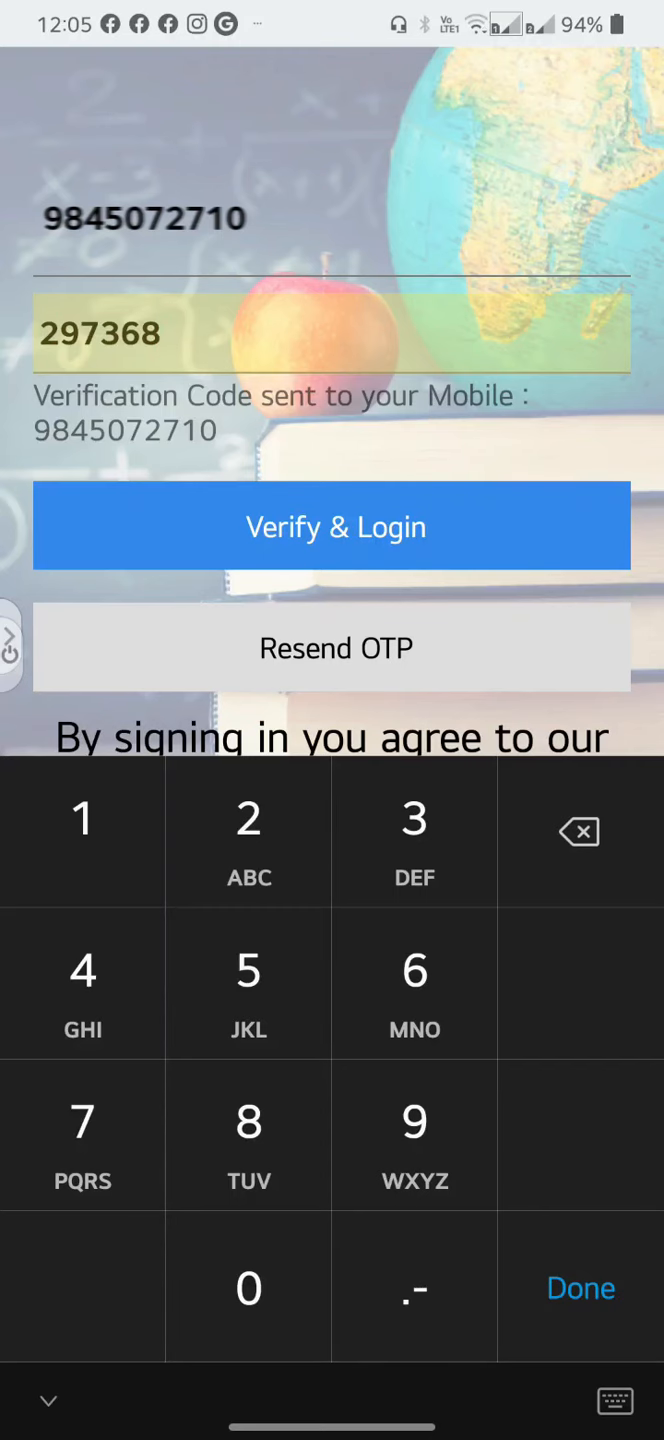
# Step: Verify the code, set and confirm a new password, save it and acknowledge the alert
pyautogui.click(332, 526)
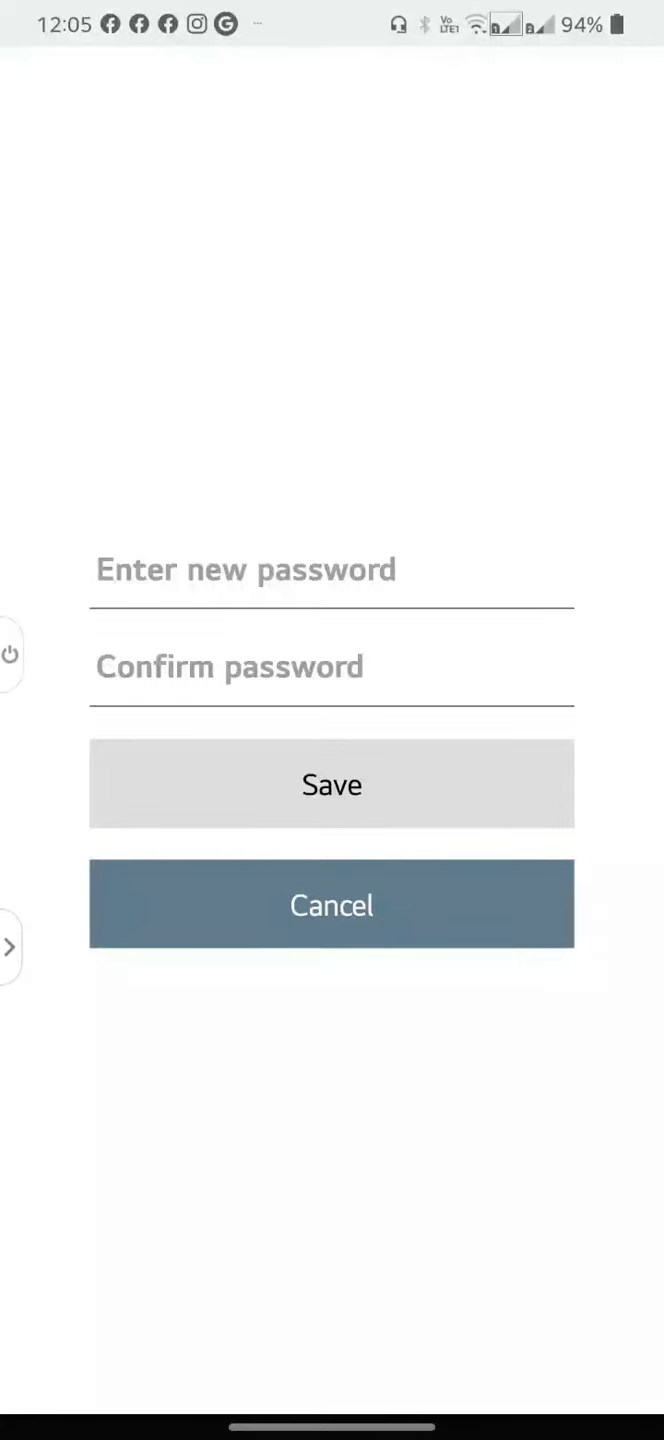
pyautogui.click(332, 570)
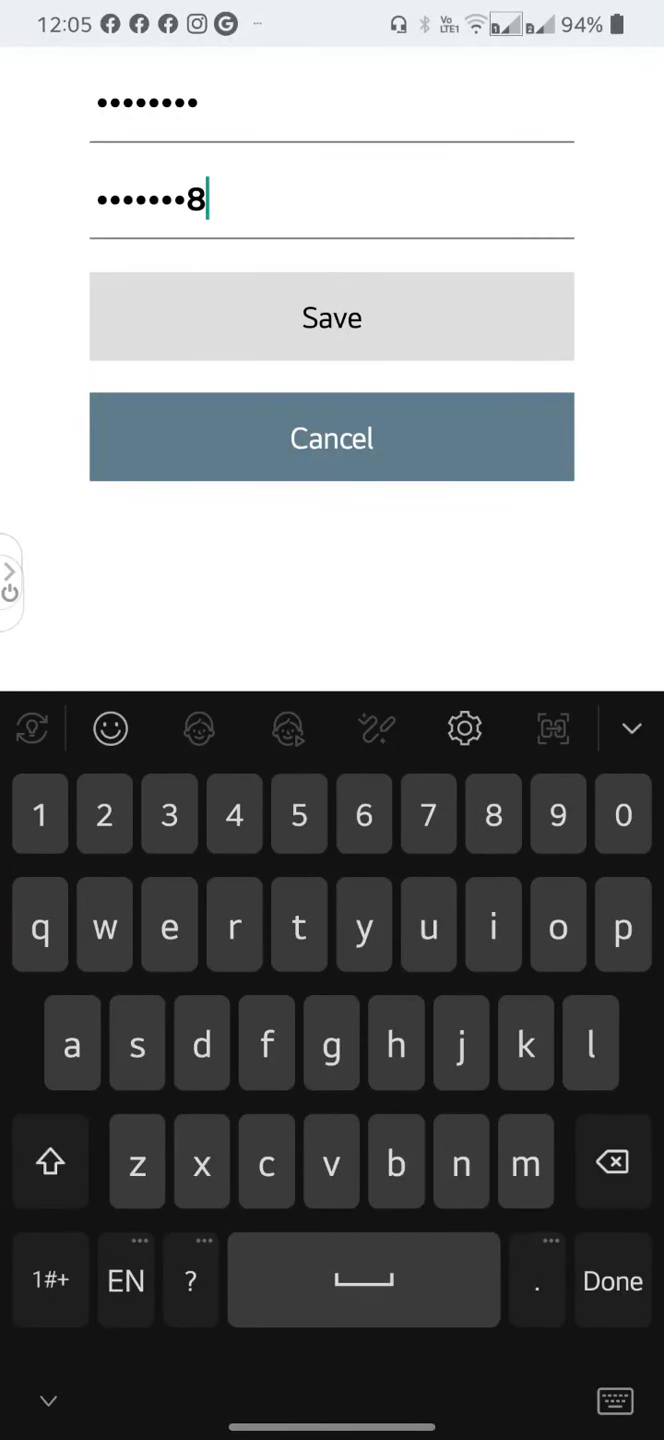
pyautogui.click(332, 316)
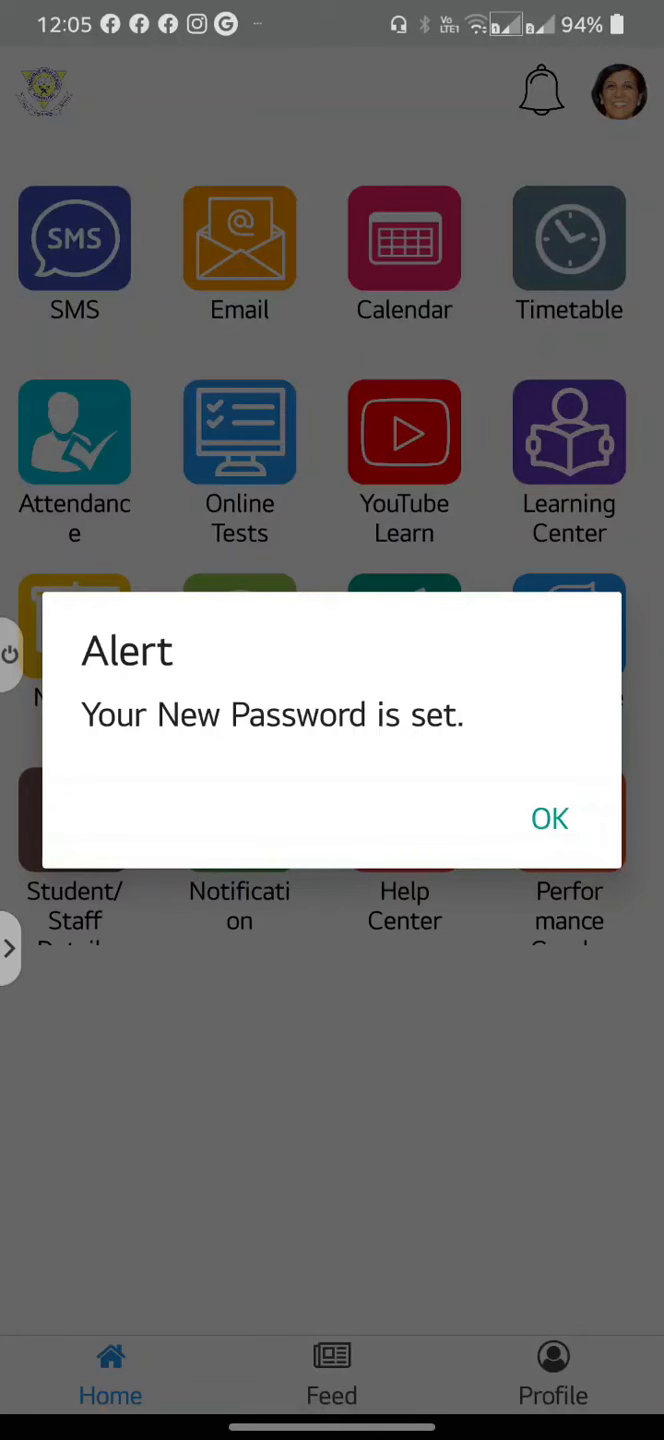
pyautogui.click(548, 818)
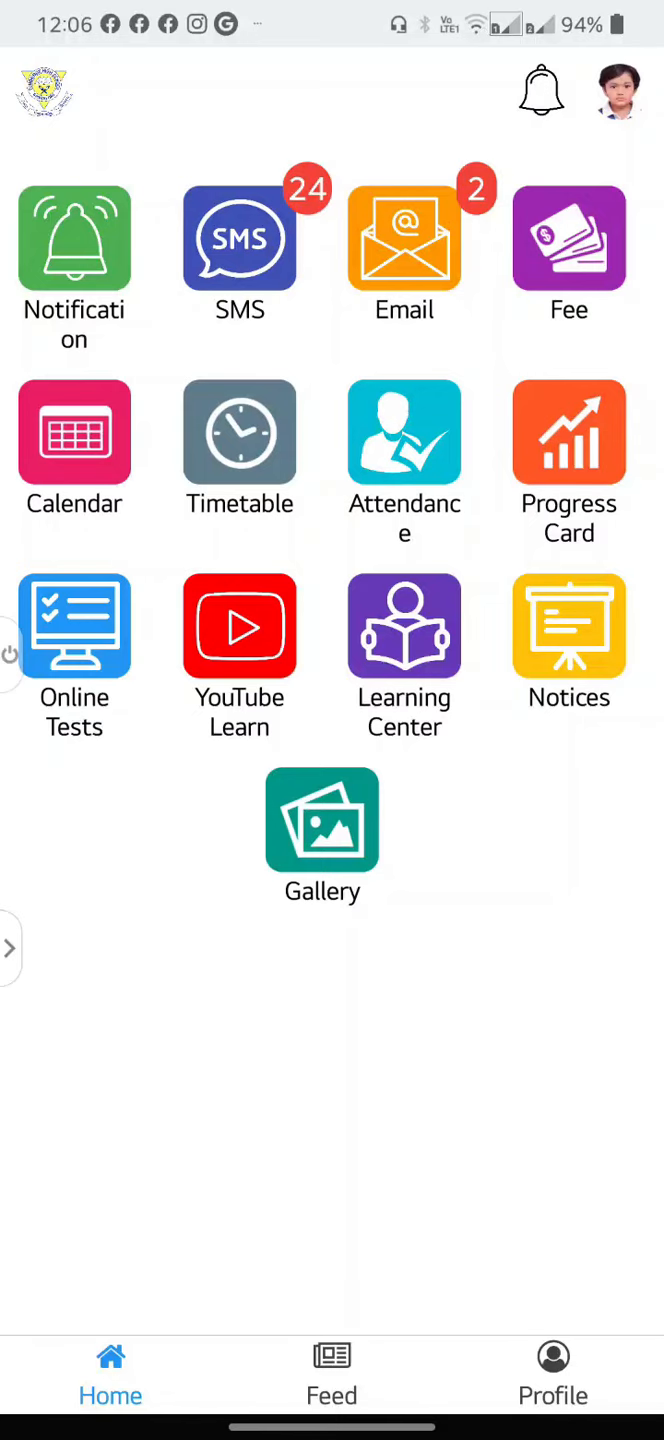
# Step: Check SMS and Email messages, read the '1ST ONLINE UNIT TEST' email, and return Home
pyautogui.click(240, 238)
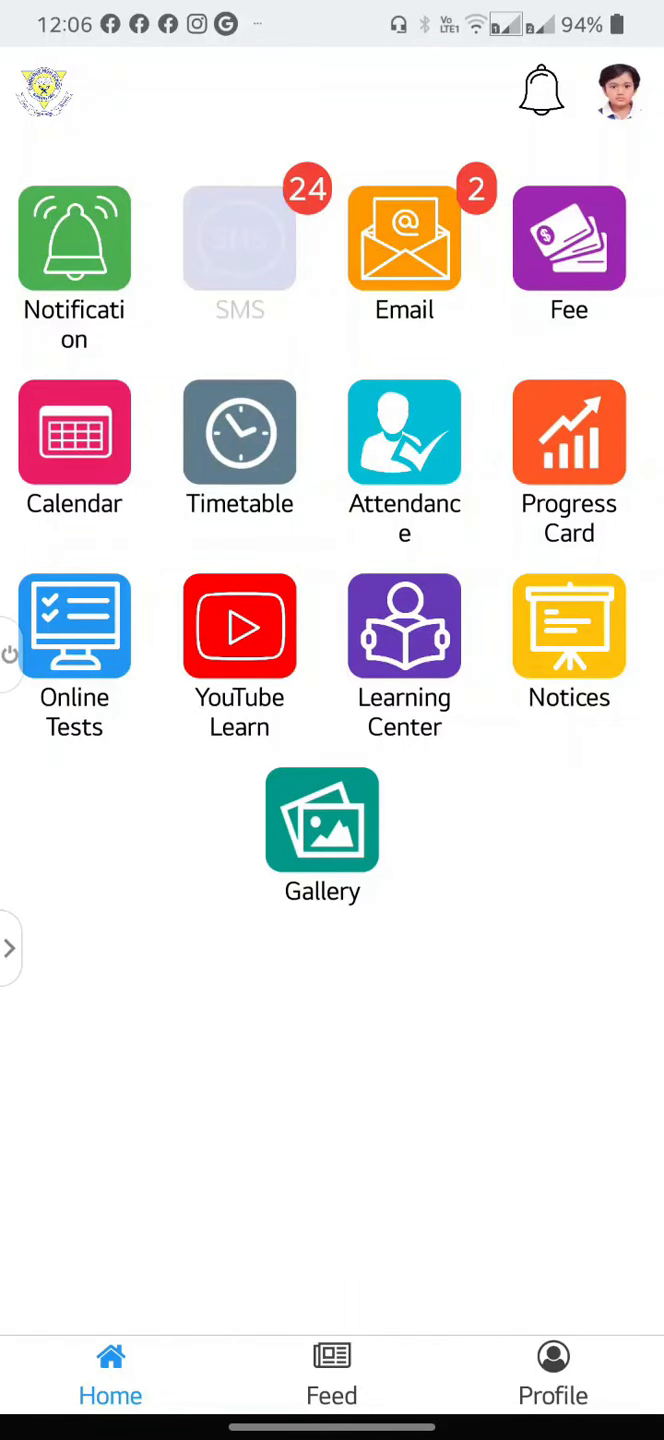
pyautogui.click(404, 236)
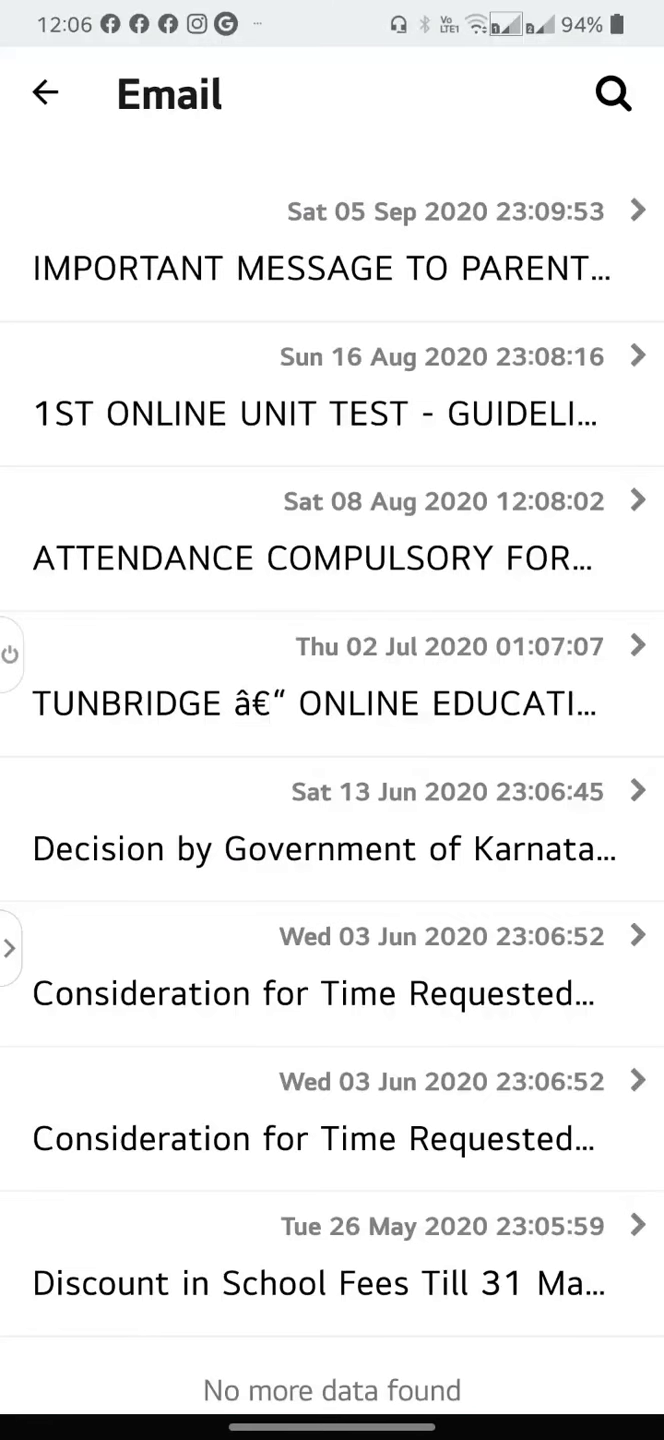
pyautogui.click(320, 412)
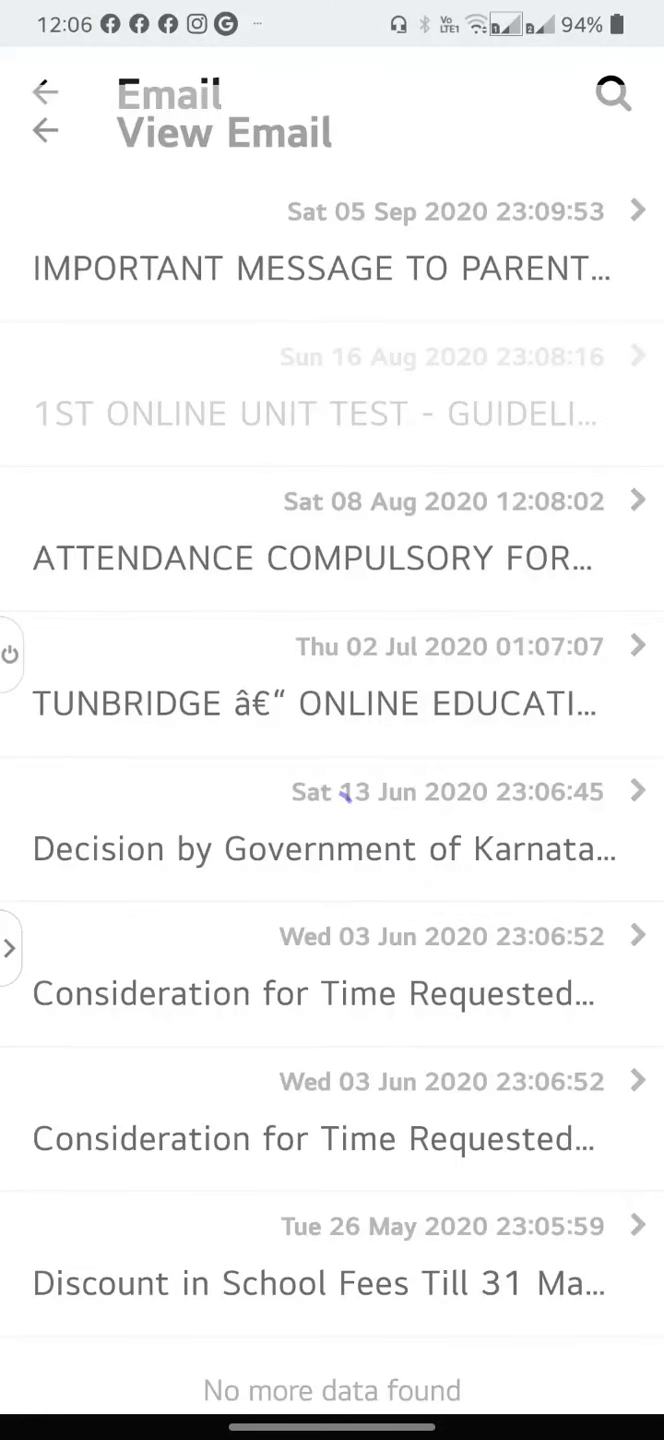
pyautogui.click(320, 414)
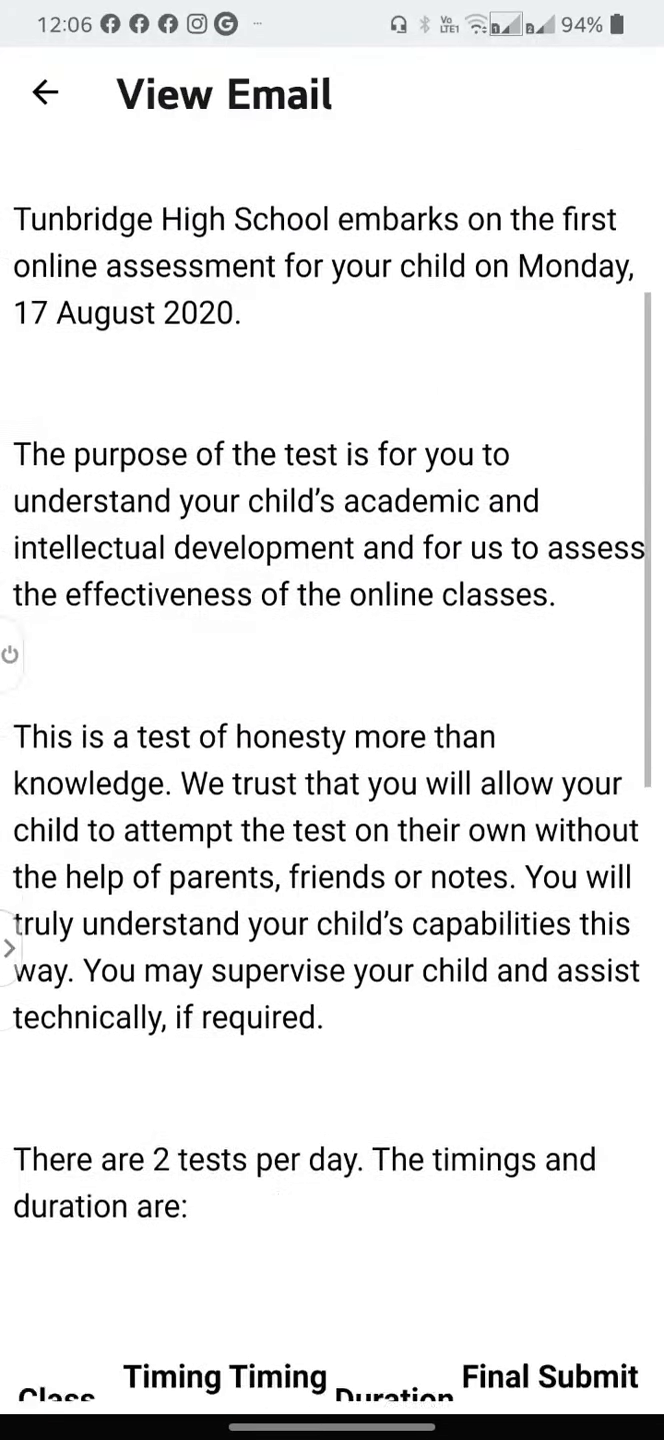
pyautogui.scroll(-3)
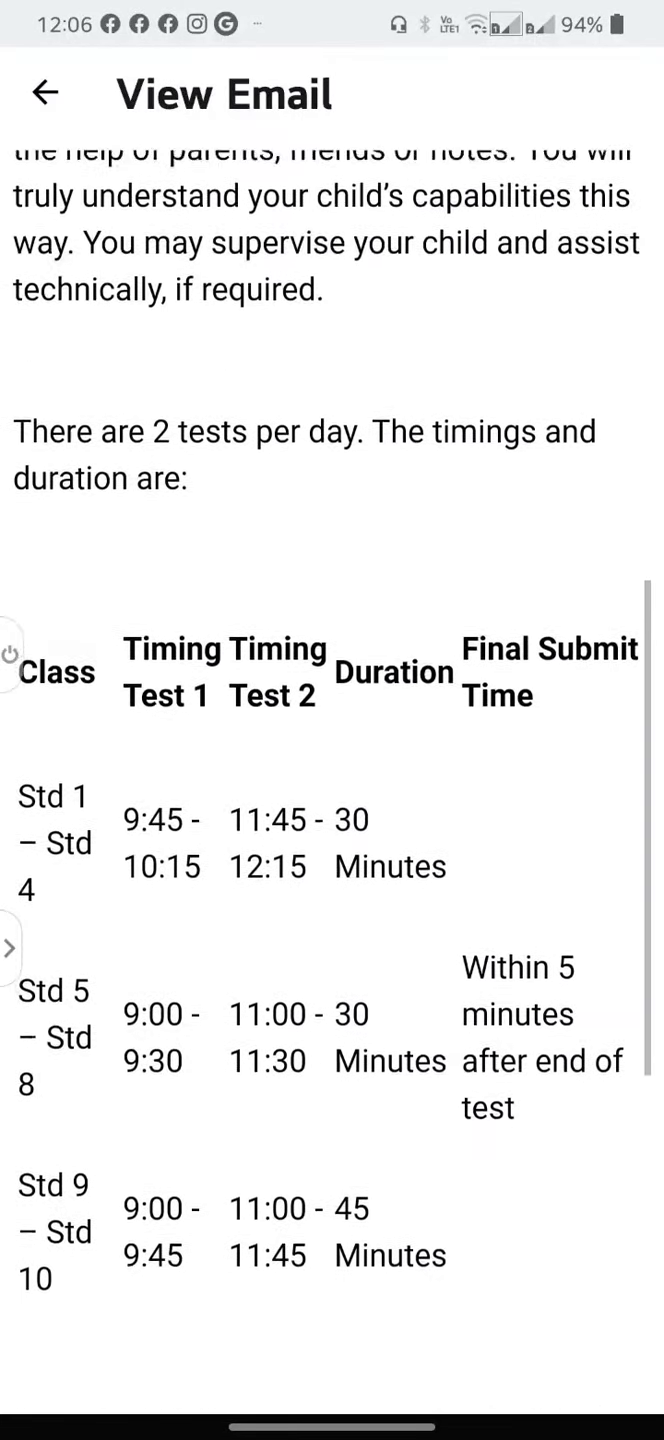
pyautogui.click(44, 94)
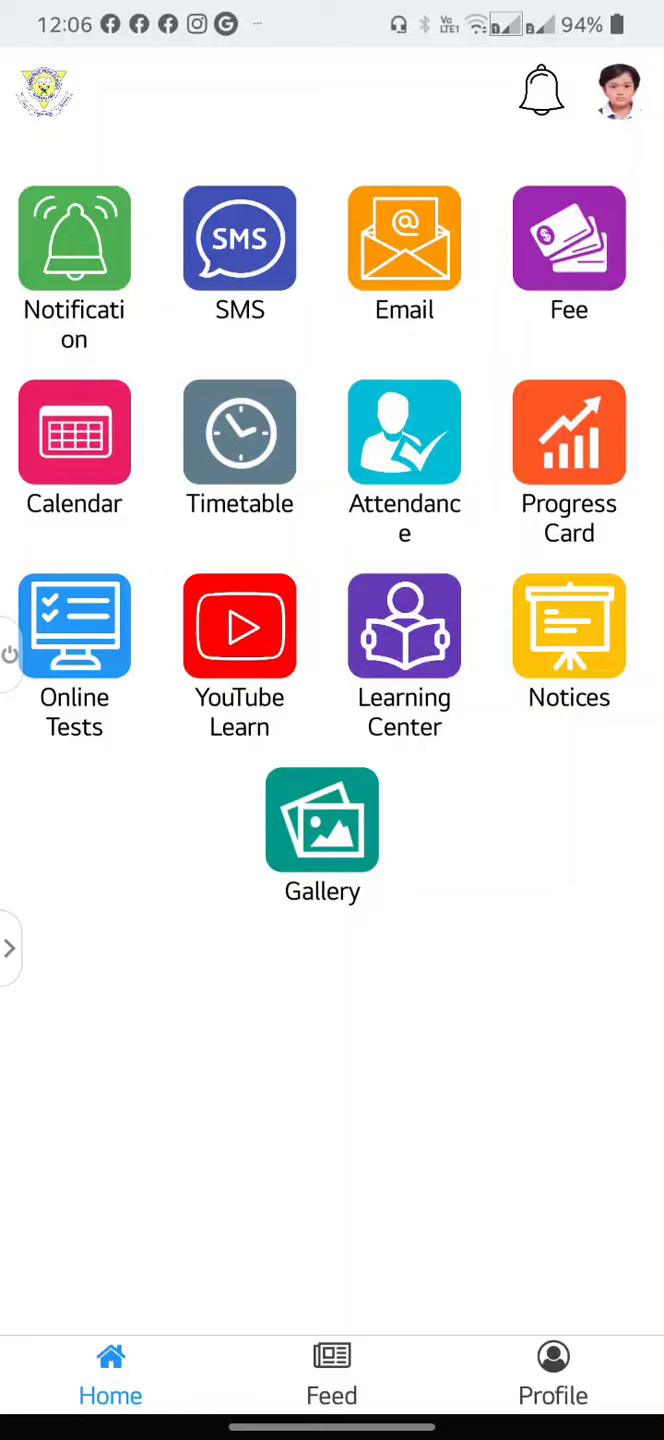
pyautogui.click(568, 238)
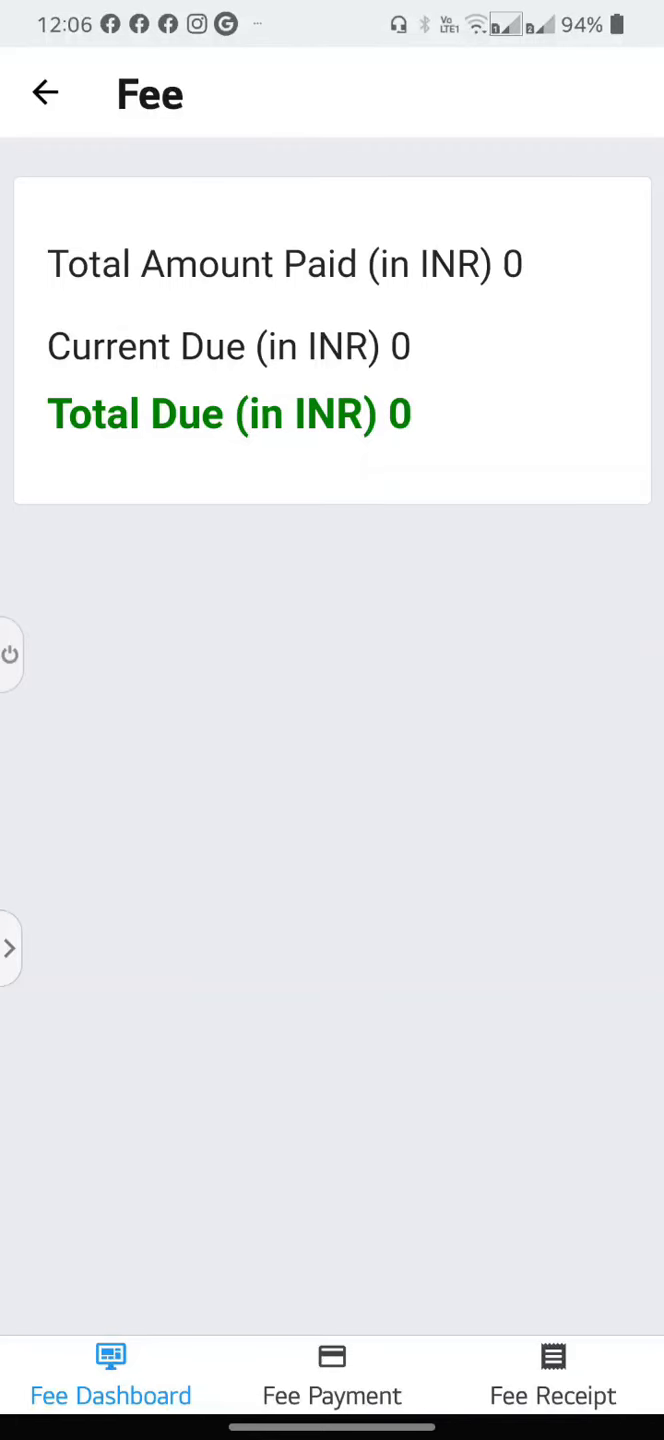
pyautogui.click(332, 1376)
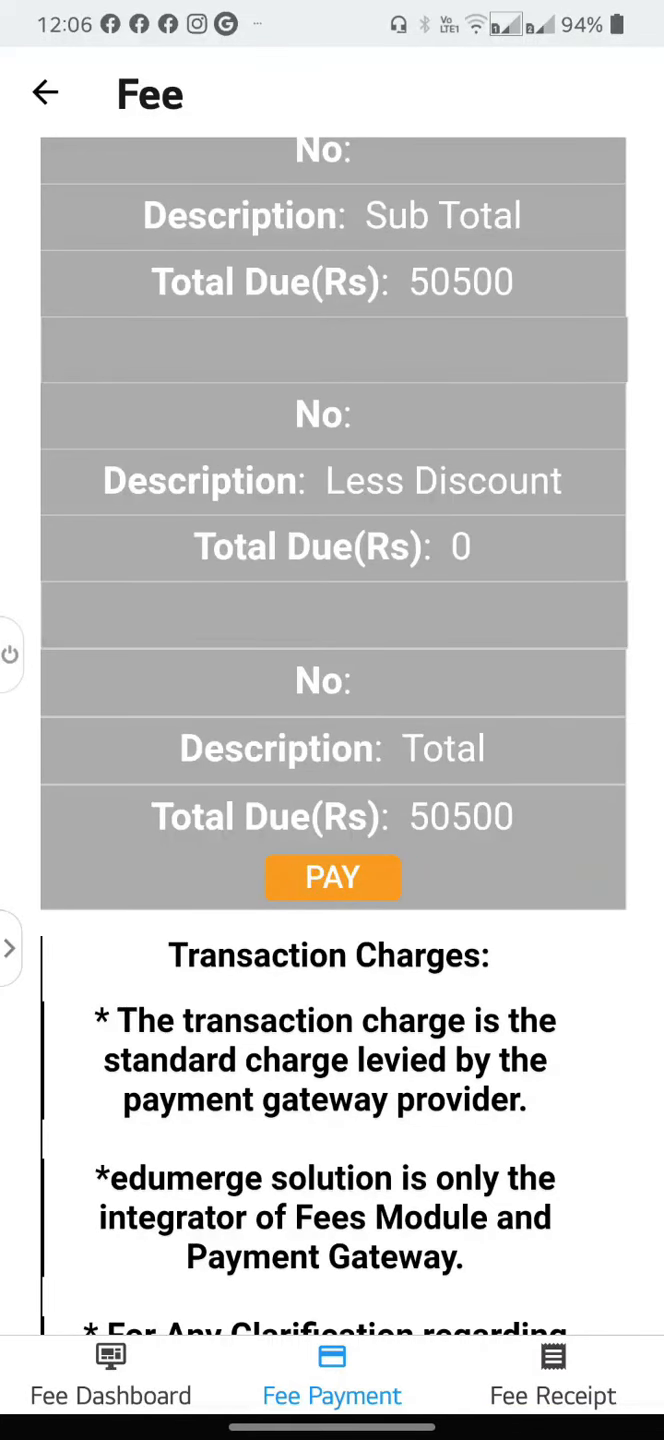
pyautogui.click(552, 1378)
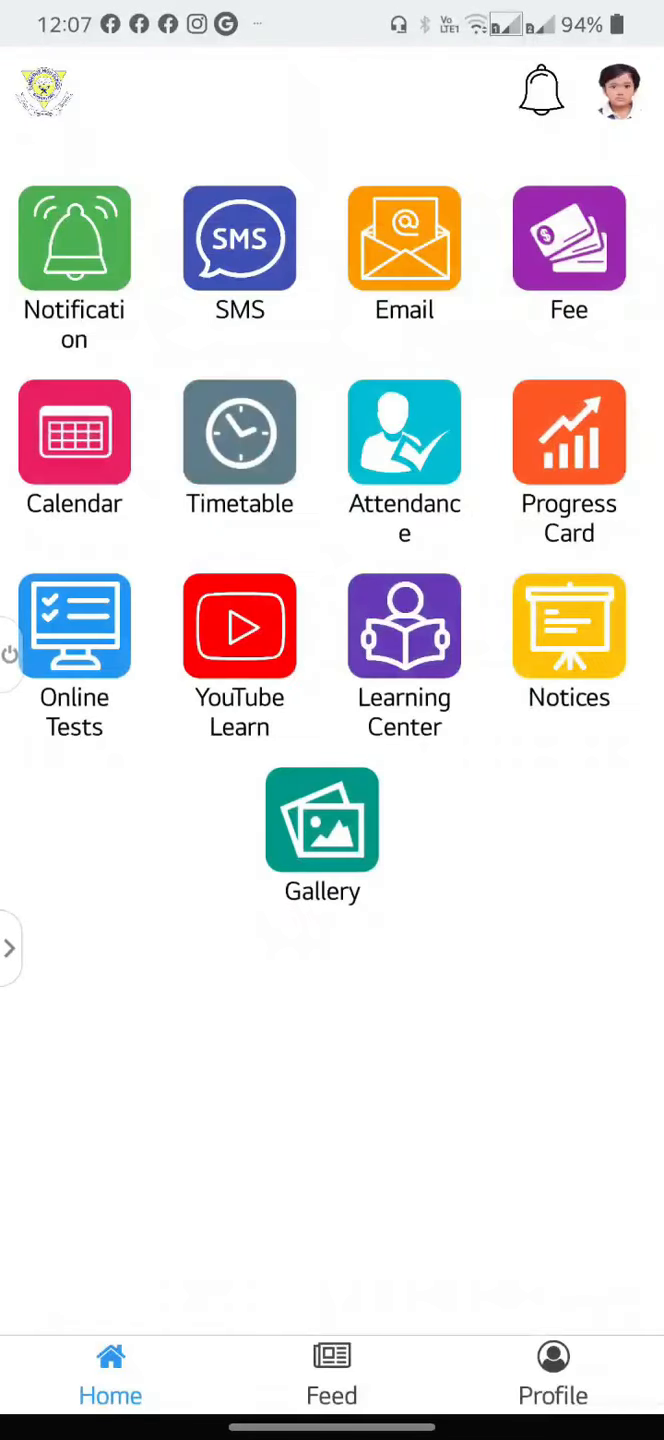
# Step: View the January 2021 attendance calendar from the Attendance tile, then return Home
pyautogui.click(404, 432)
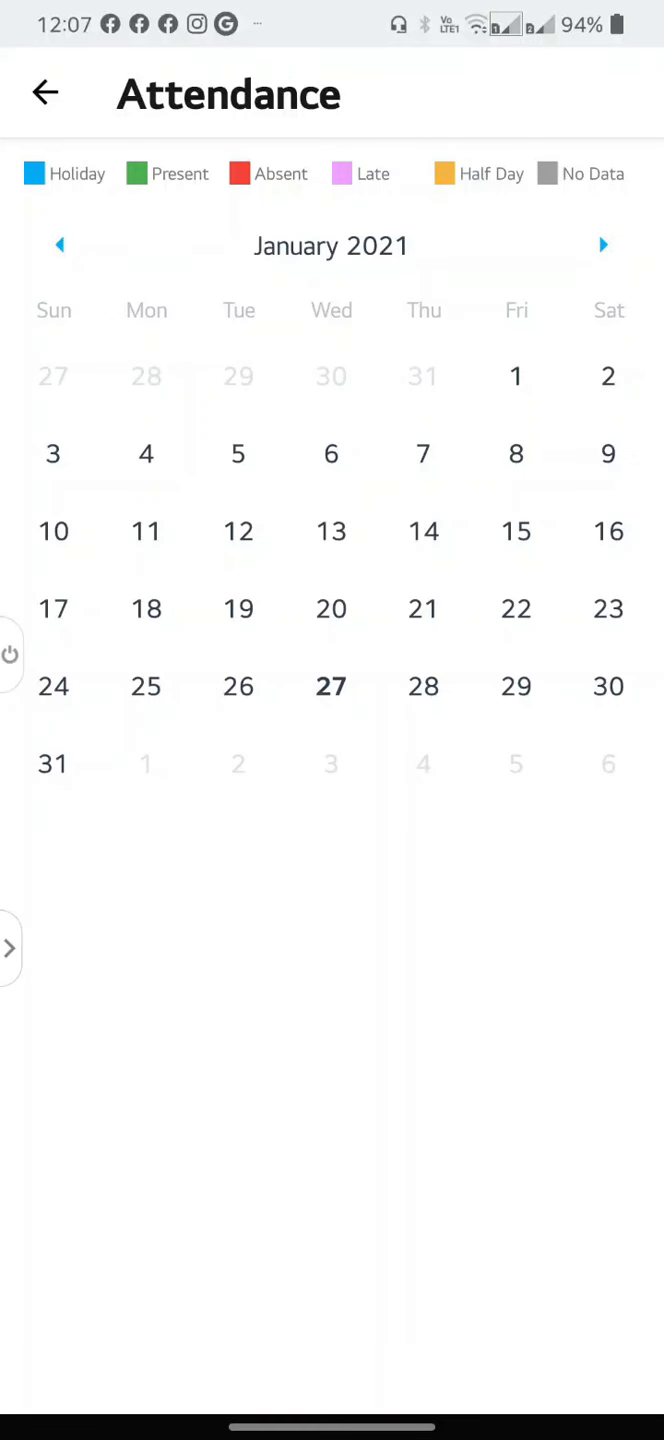
pyautogui.click(44, 92)
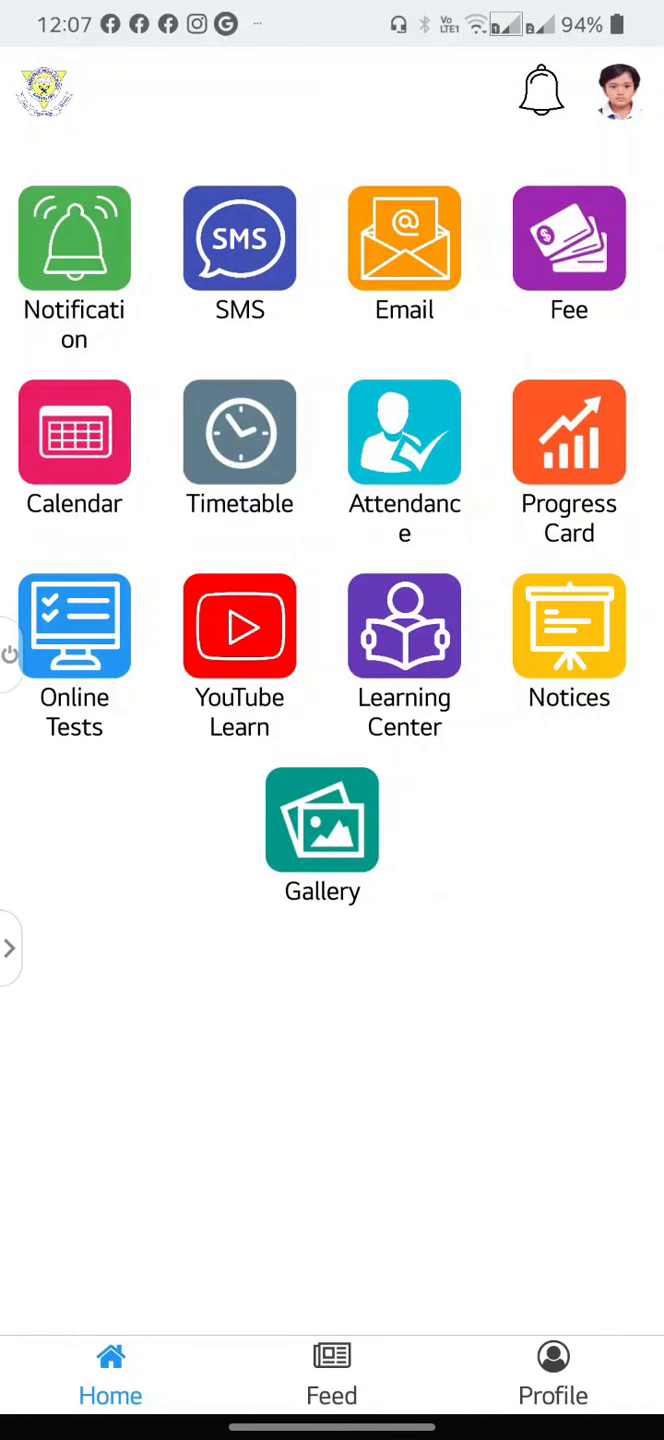
pyautogui.click(568, 432)
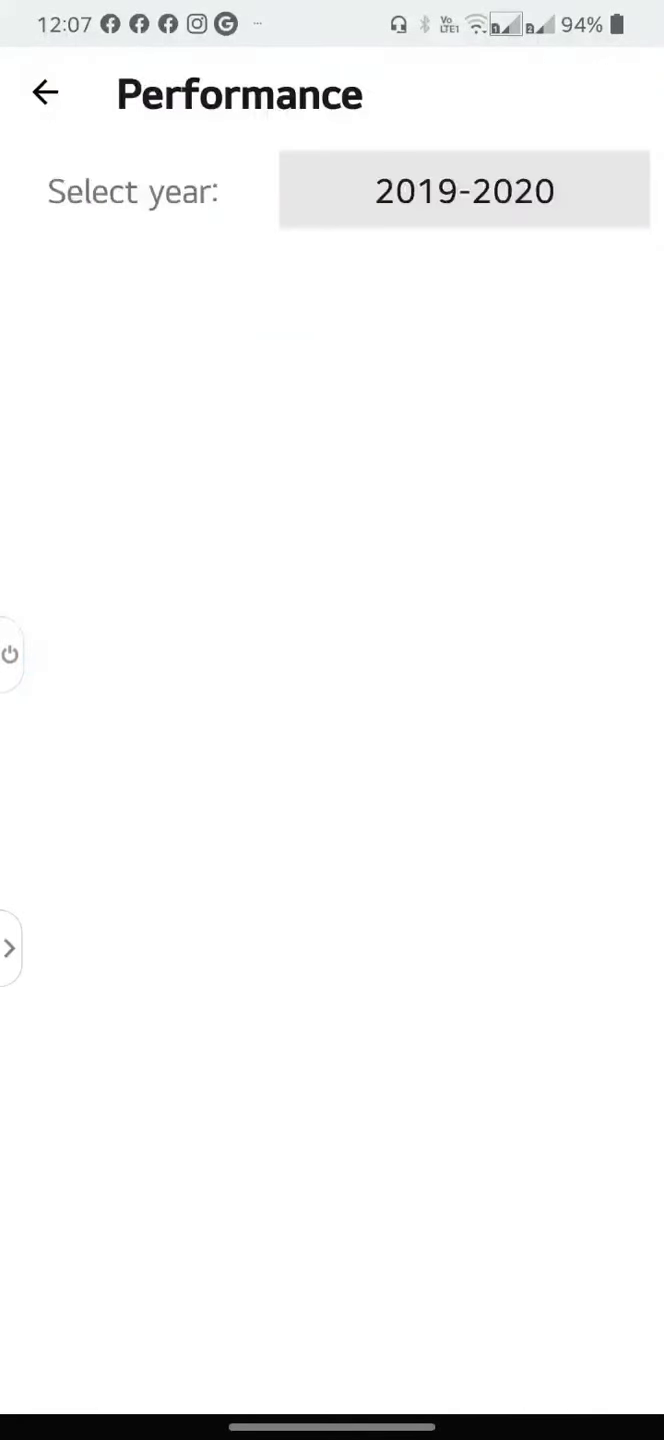
pyautogui.click(466, 190)
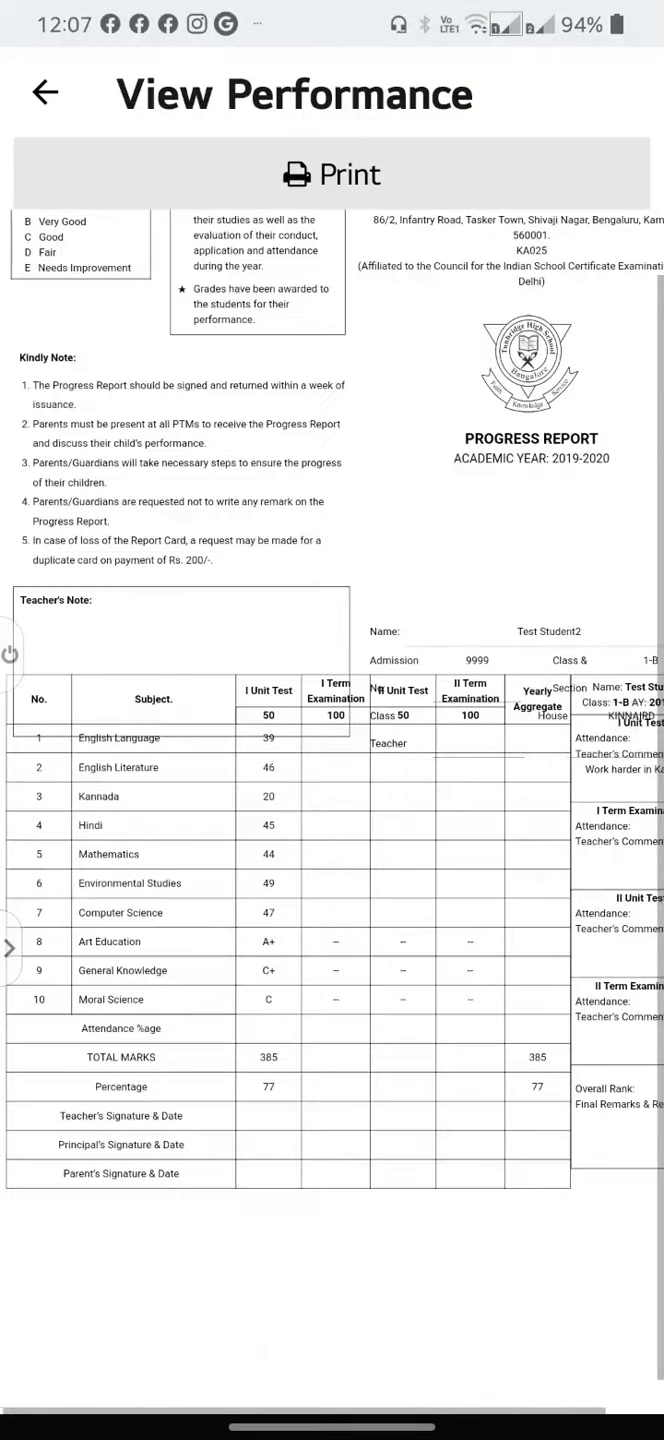
pyautogui.click(44, 92)
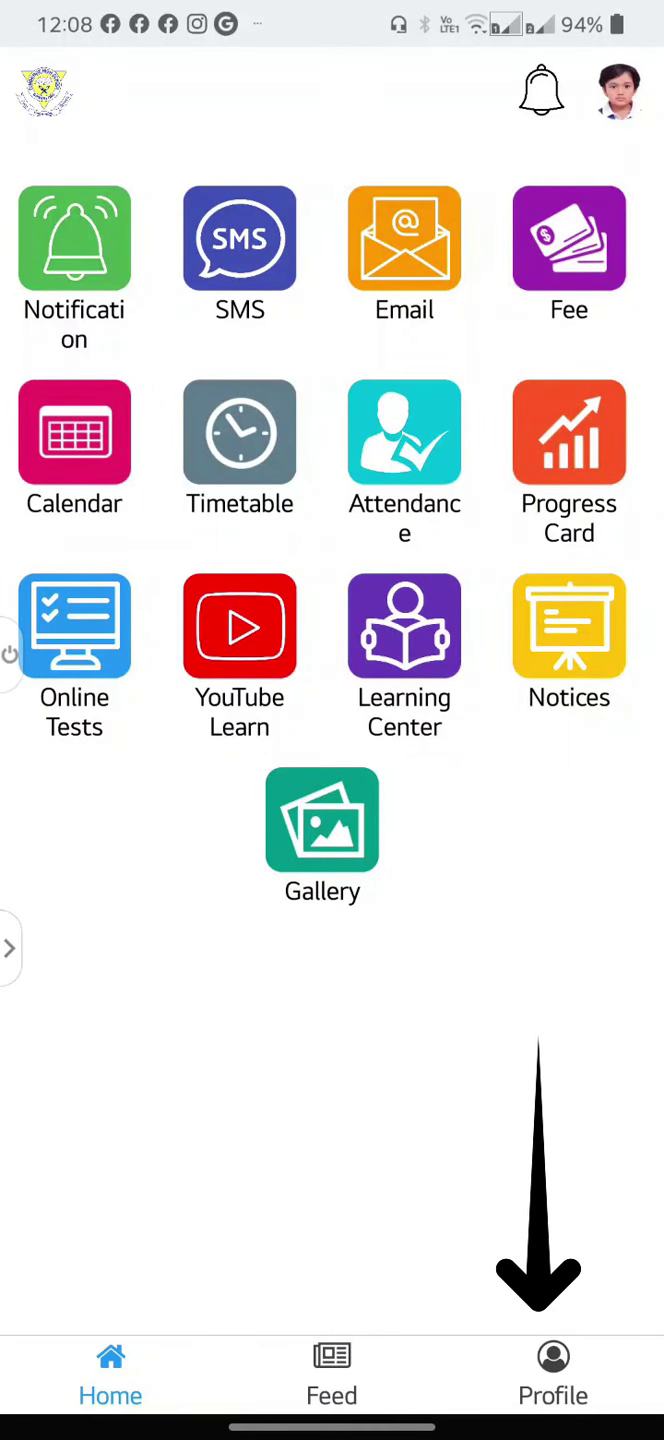
# Step: Open Test Student2's Update Profile form from the Profile screen and scroll to Parents Details
pyautogui.click(552, 1360)
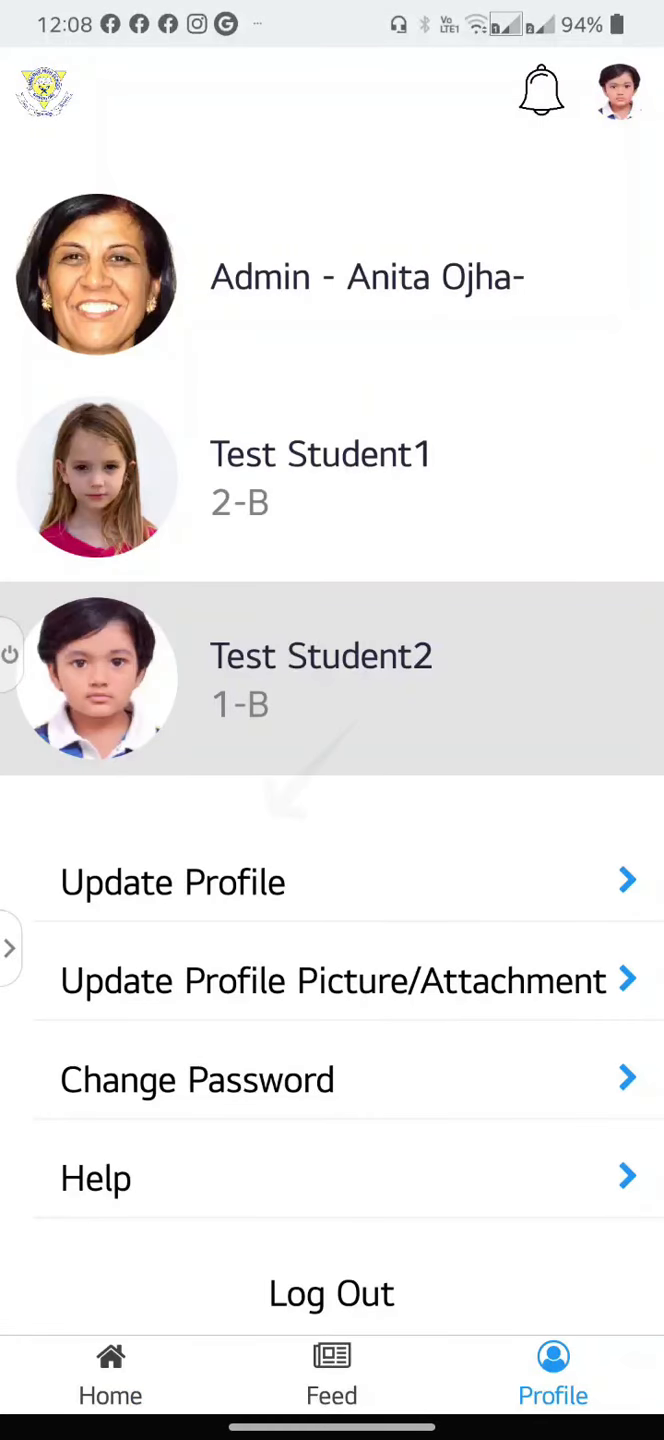
pyautogui.click(172, 882)
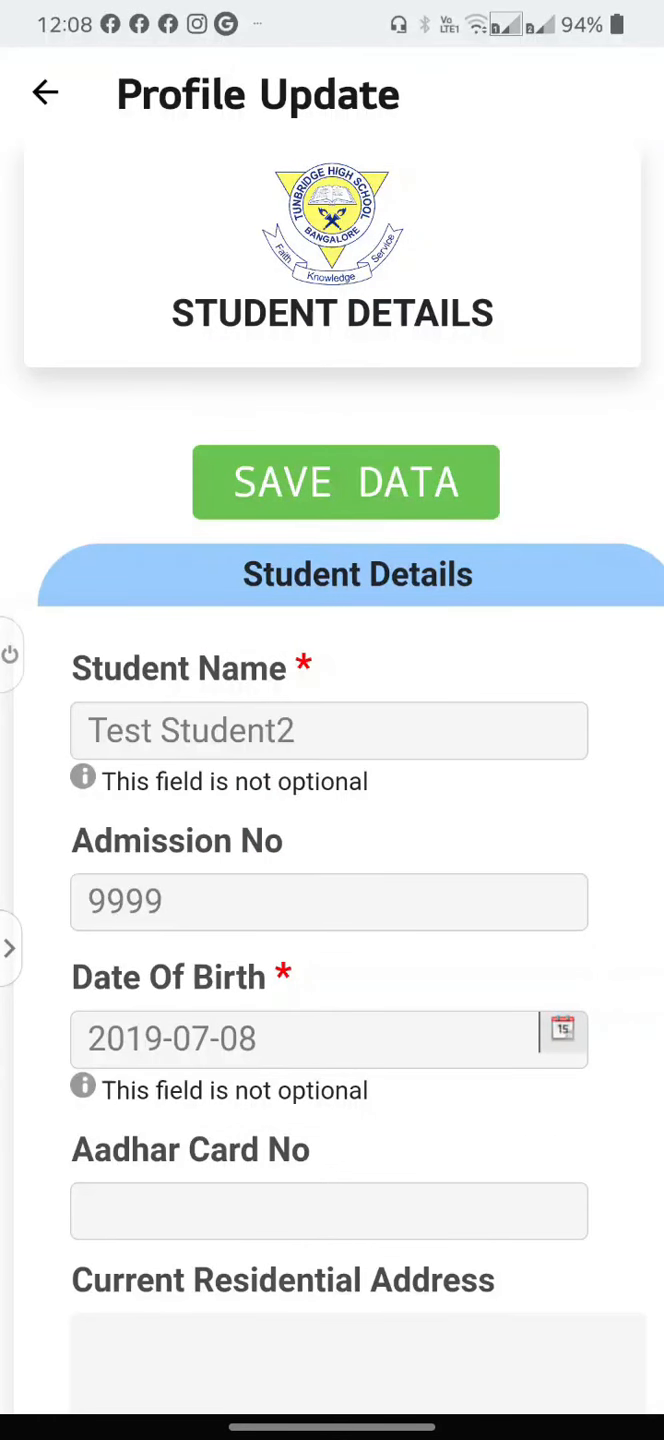
pyautogui.scroll(-3)
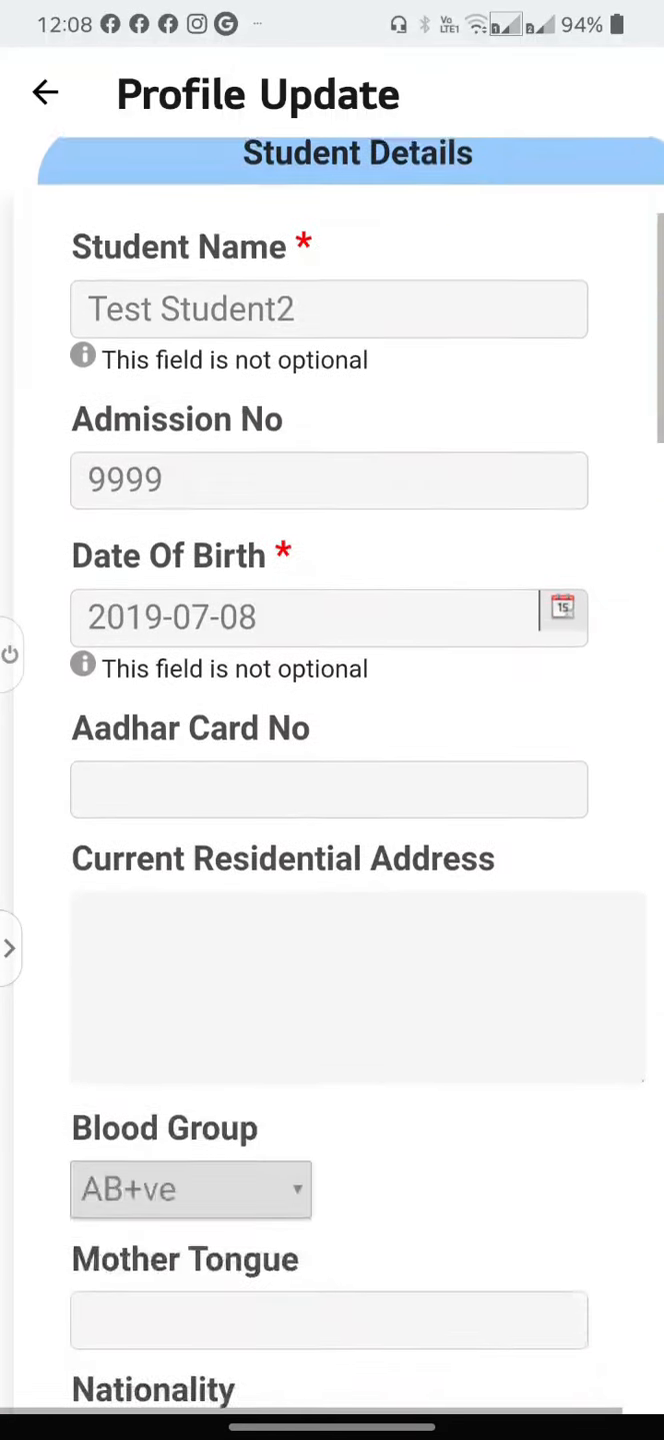
pyautogui.scroll(-3)
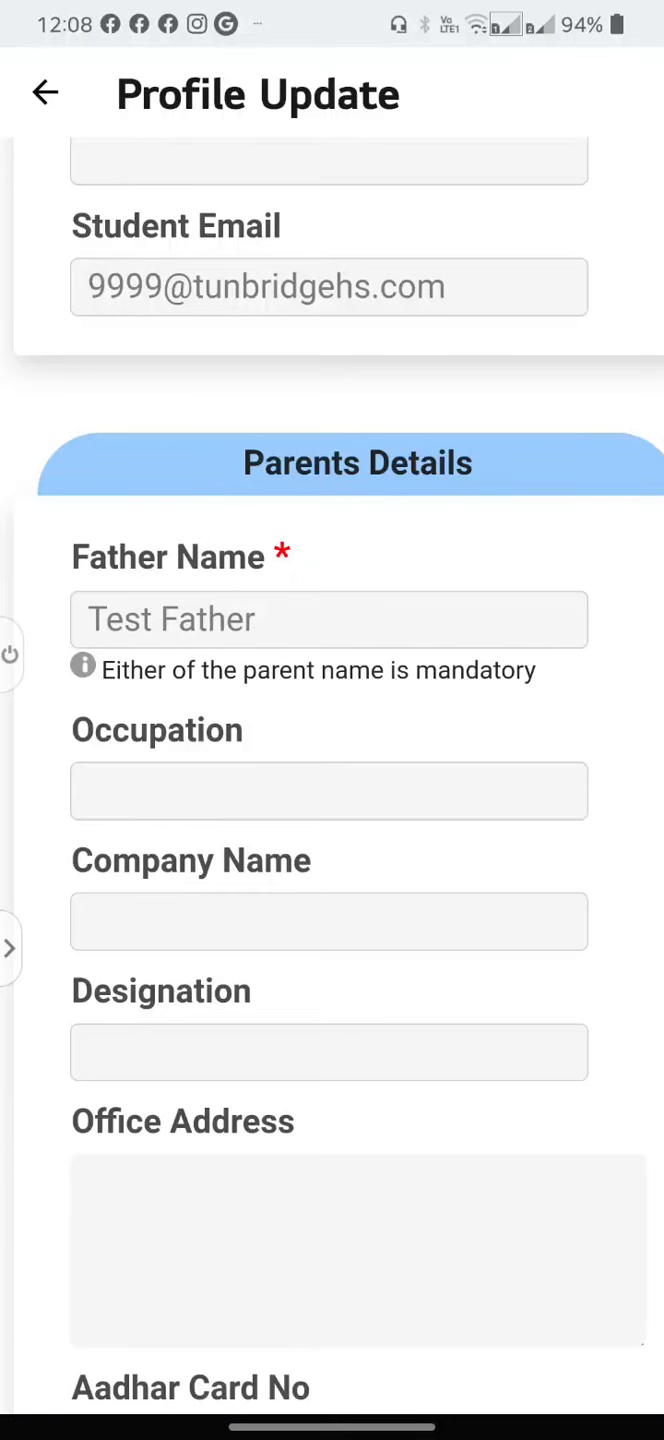
pyautogui.scroll(-3)
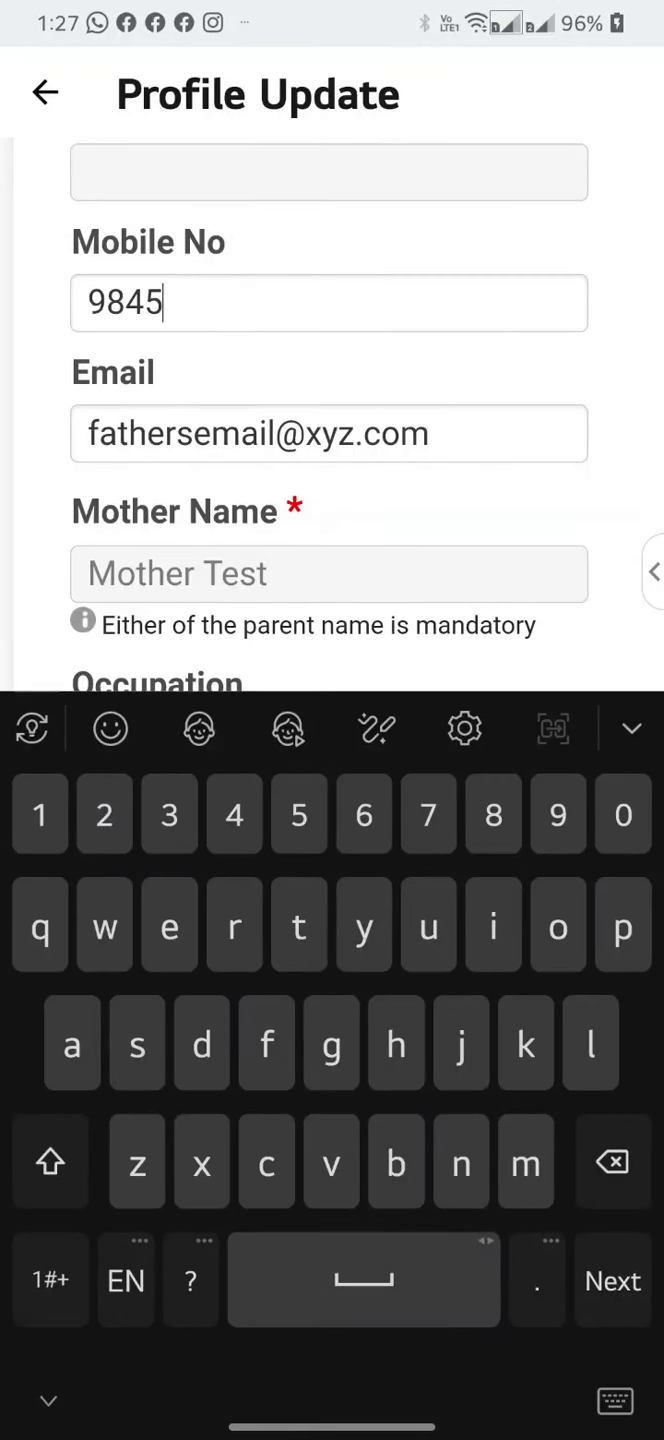
pyautogui.write('098')
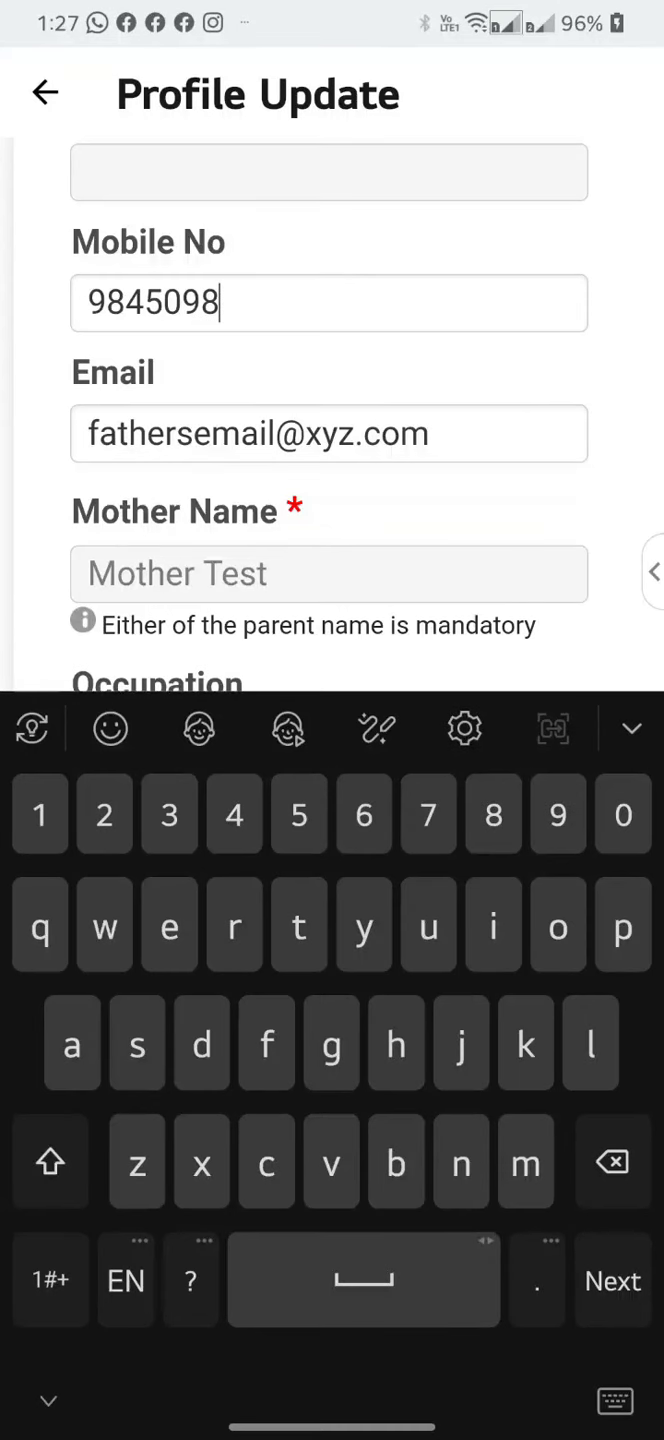
pyautogui.write('450')
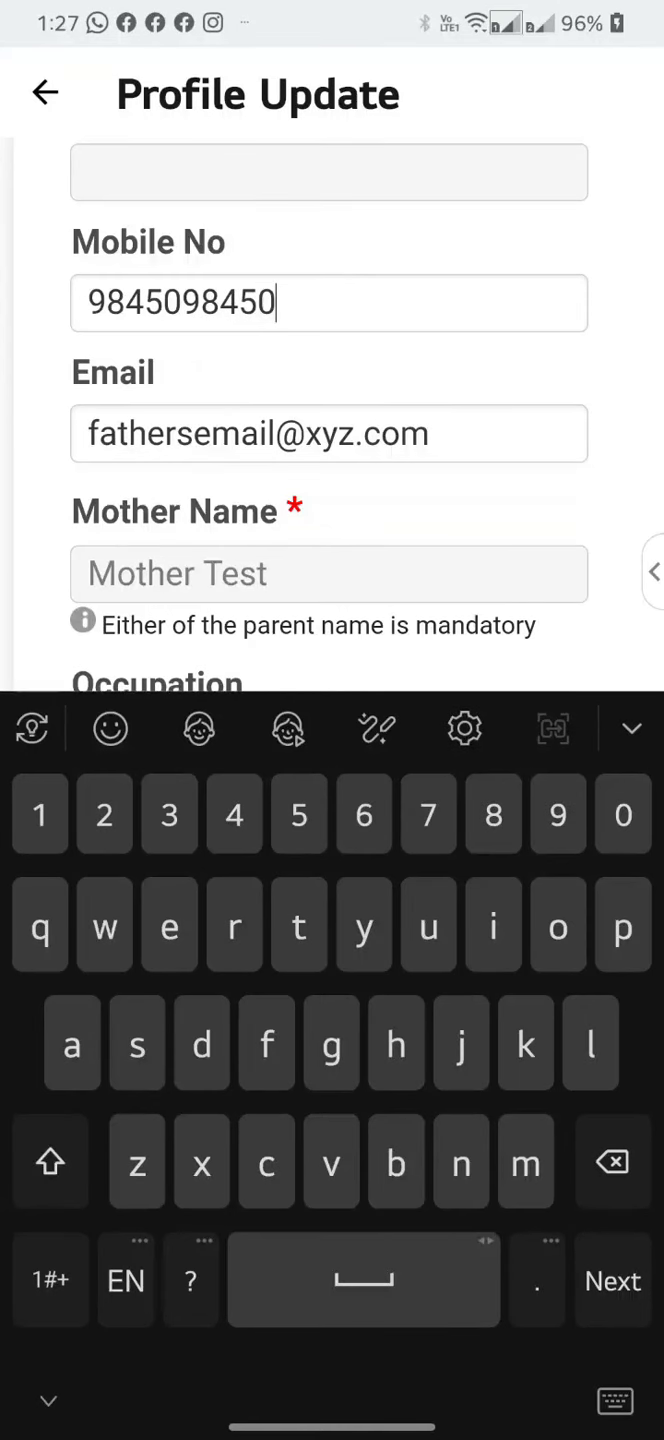
pyautogui.scroll(-3)
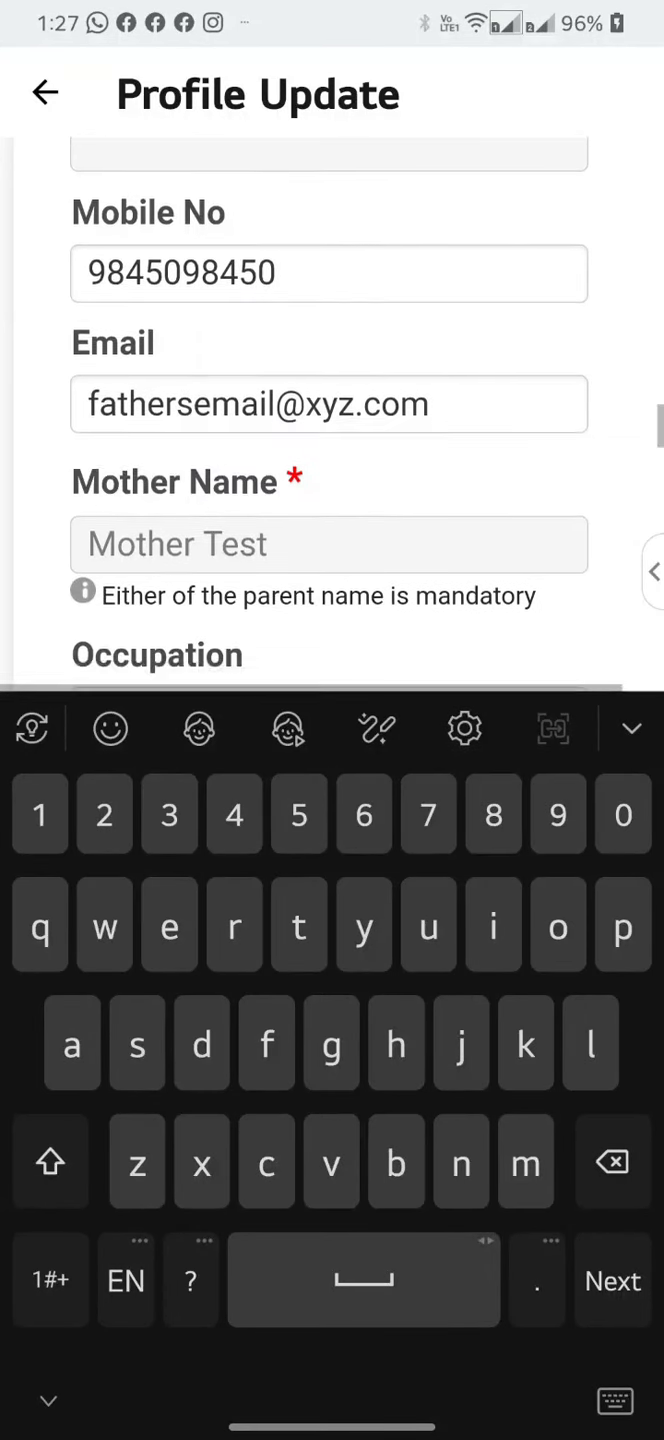
pyautogui.scroll(-3)
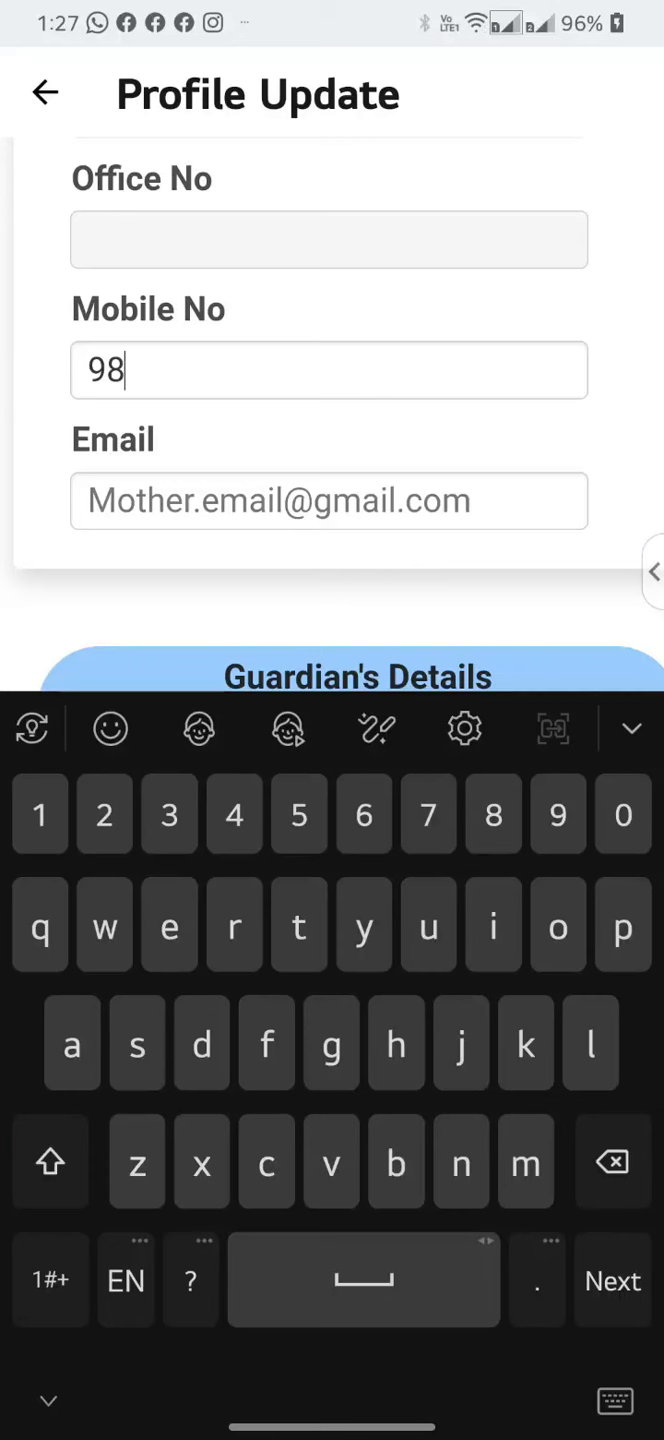
pyautogui.write('45098440')
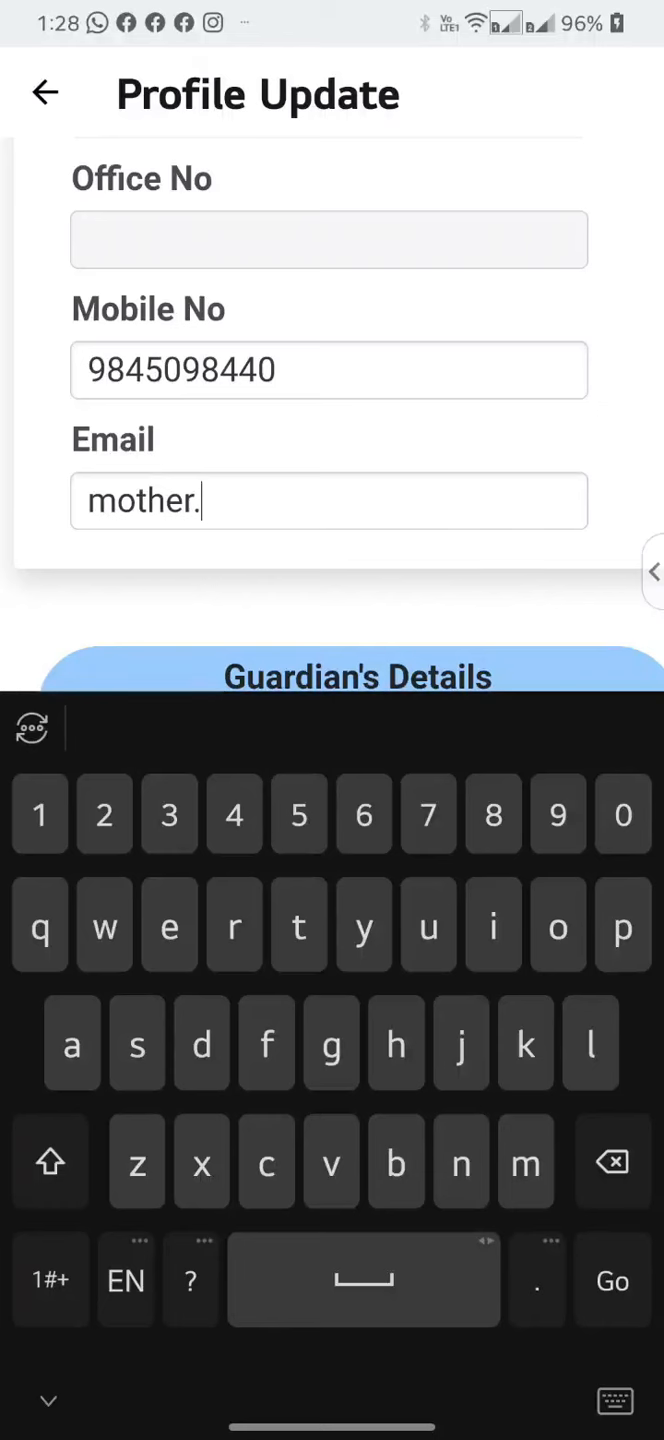
pyautogui.write('email@gmail.c')
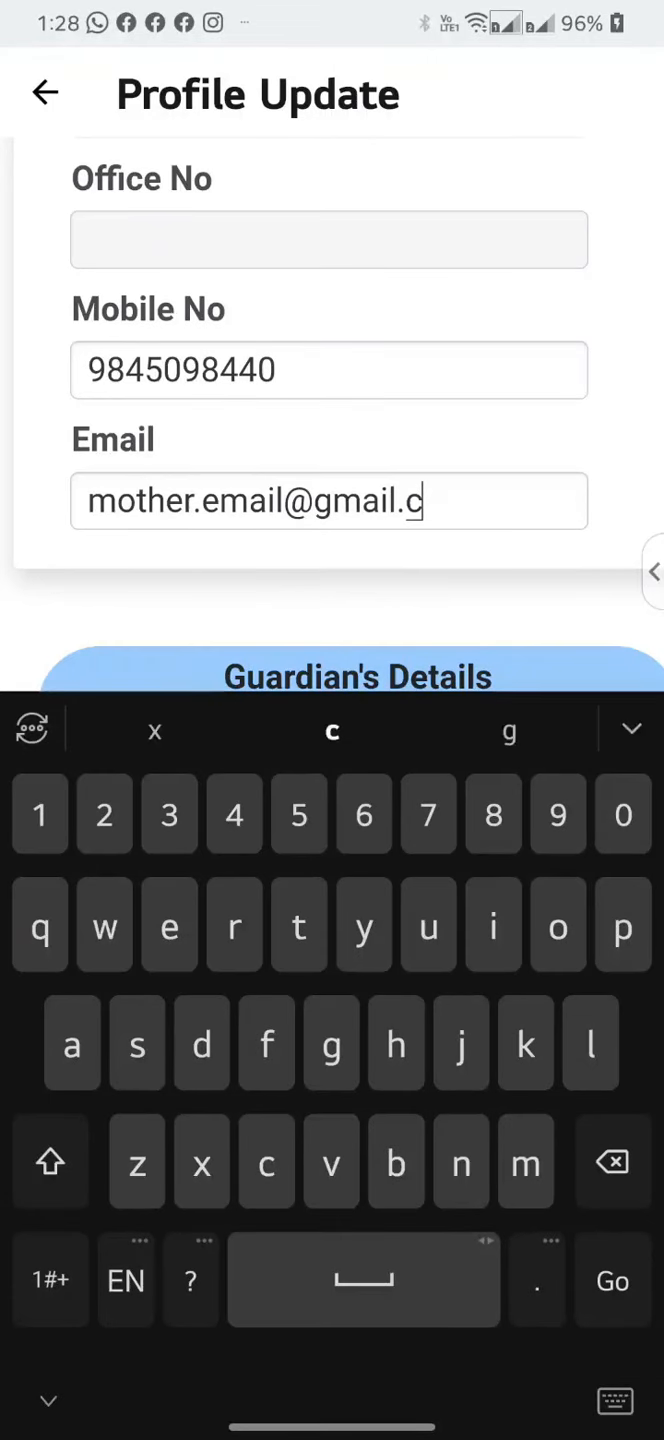
pyautogui.scroll(-3)
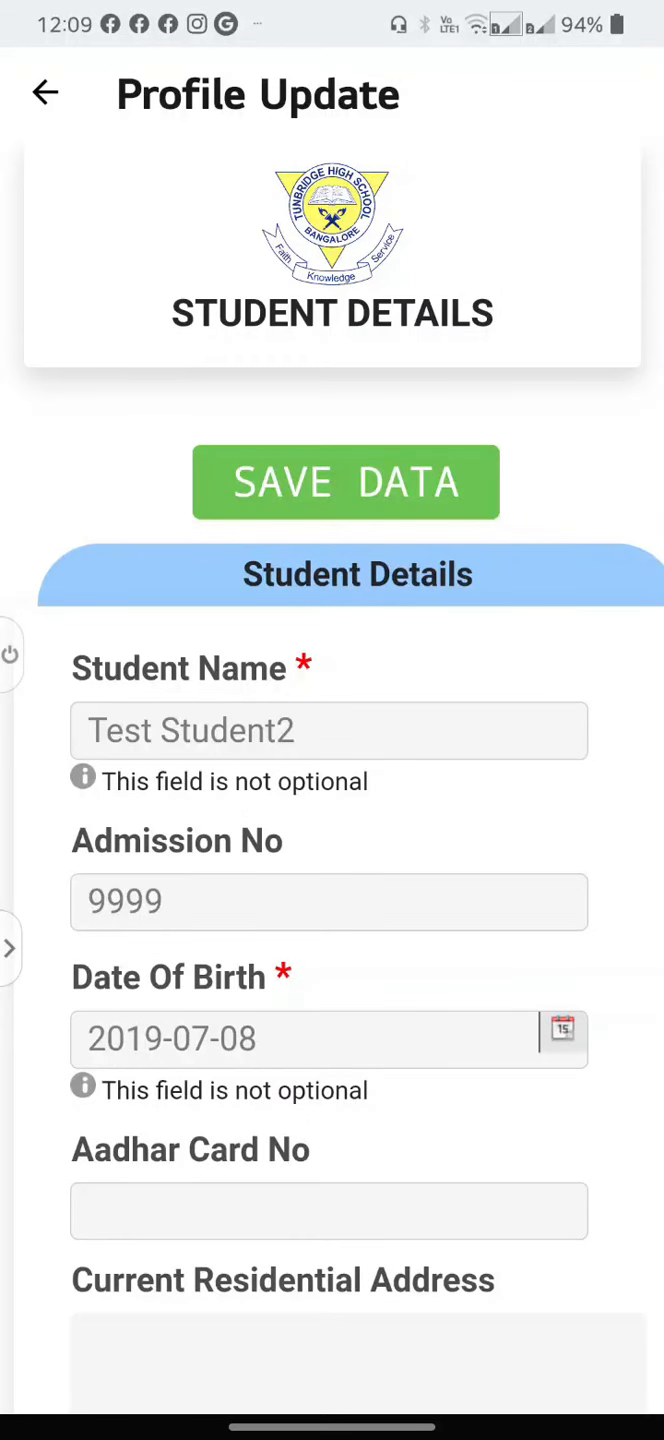
# Step: Save the profile with SAVE DATA and dismiss the data-saved success message
pyautogui.scroll(-3)
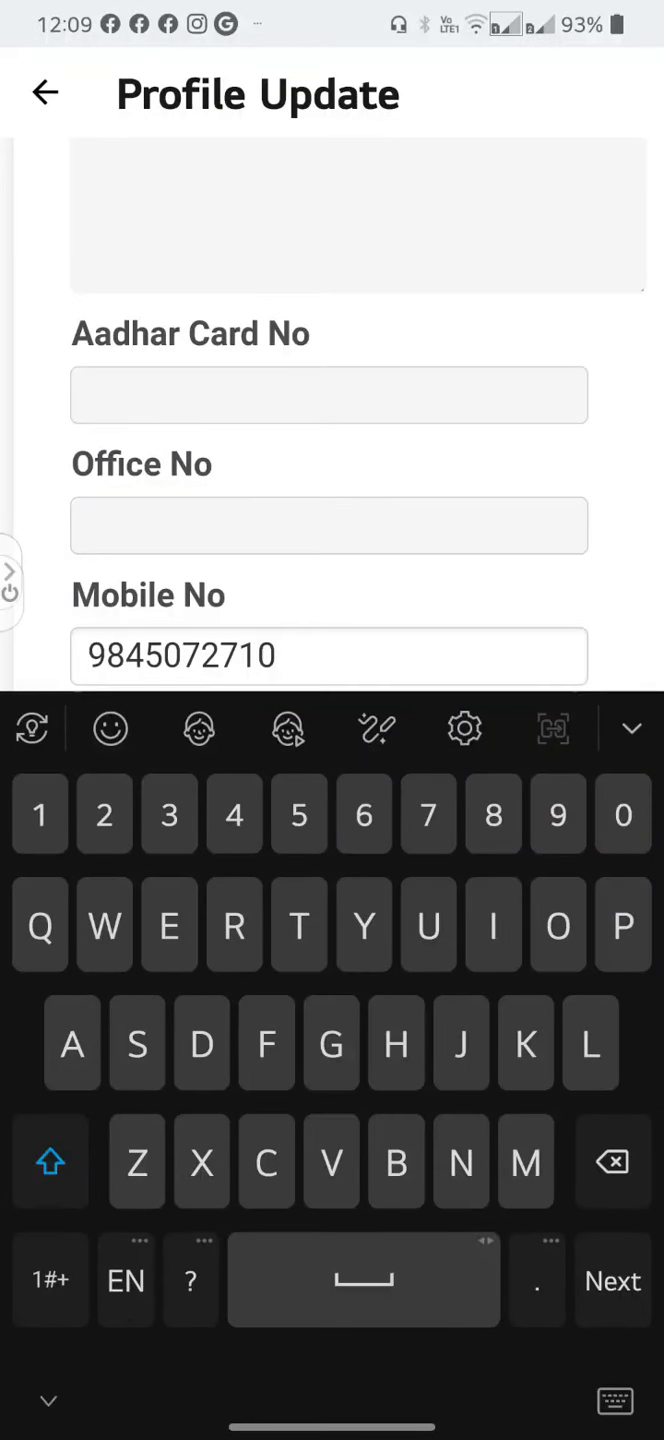
pyautogui.scroll(-3)
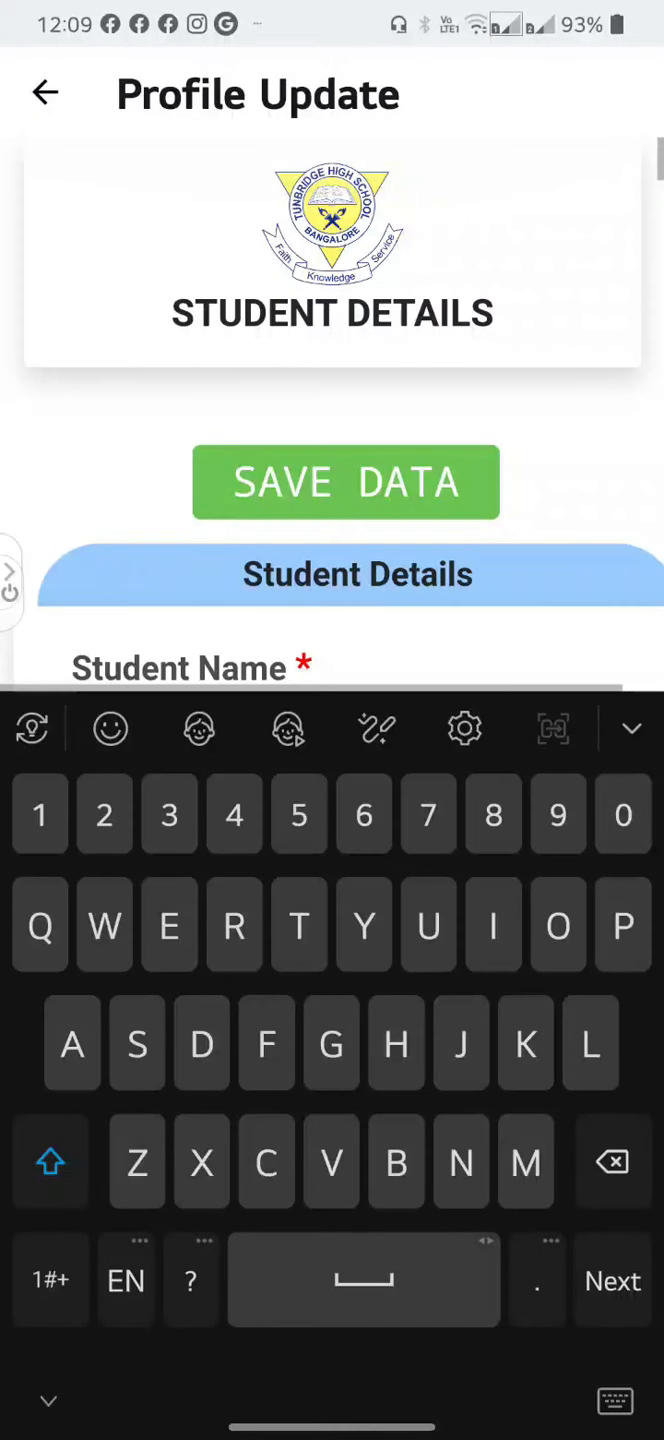
pyautogui.click(344, 482)
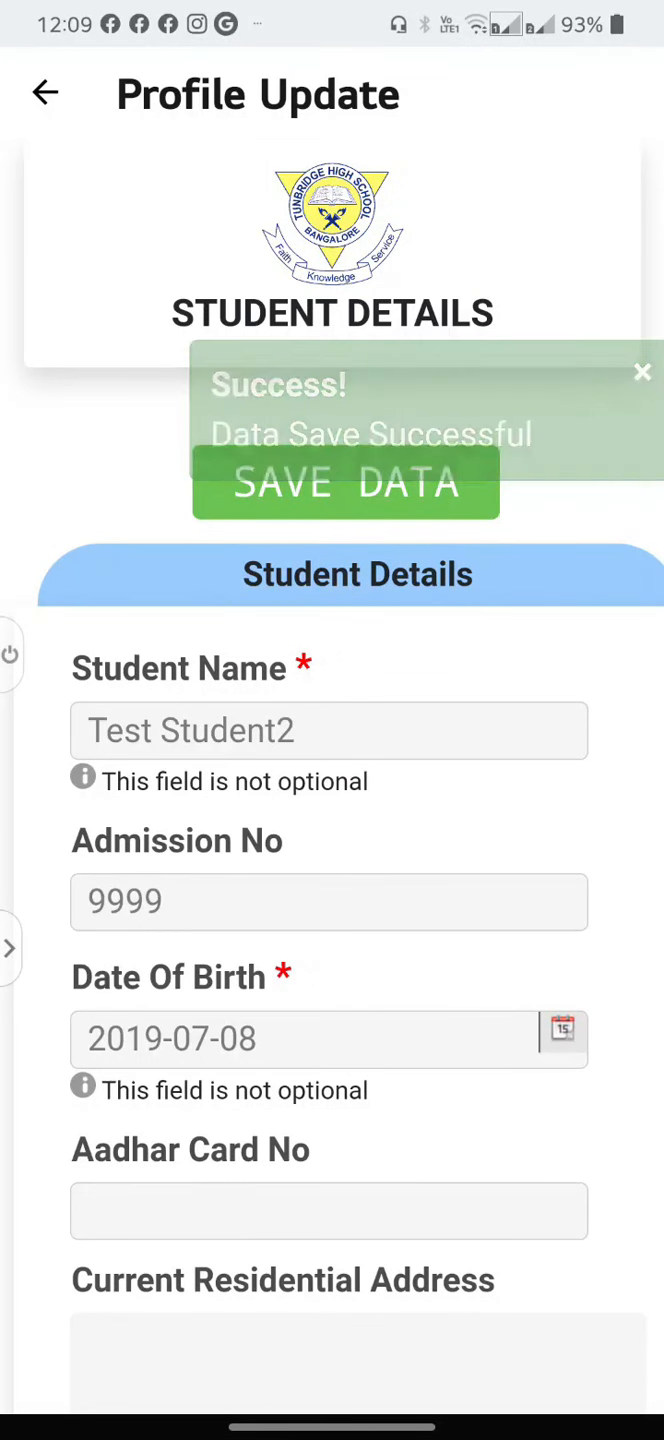
pyautogui.click(642, 372)
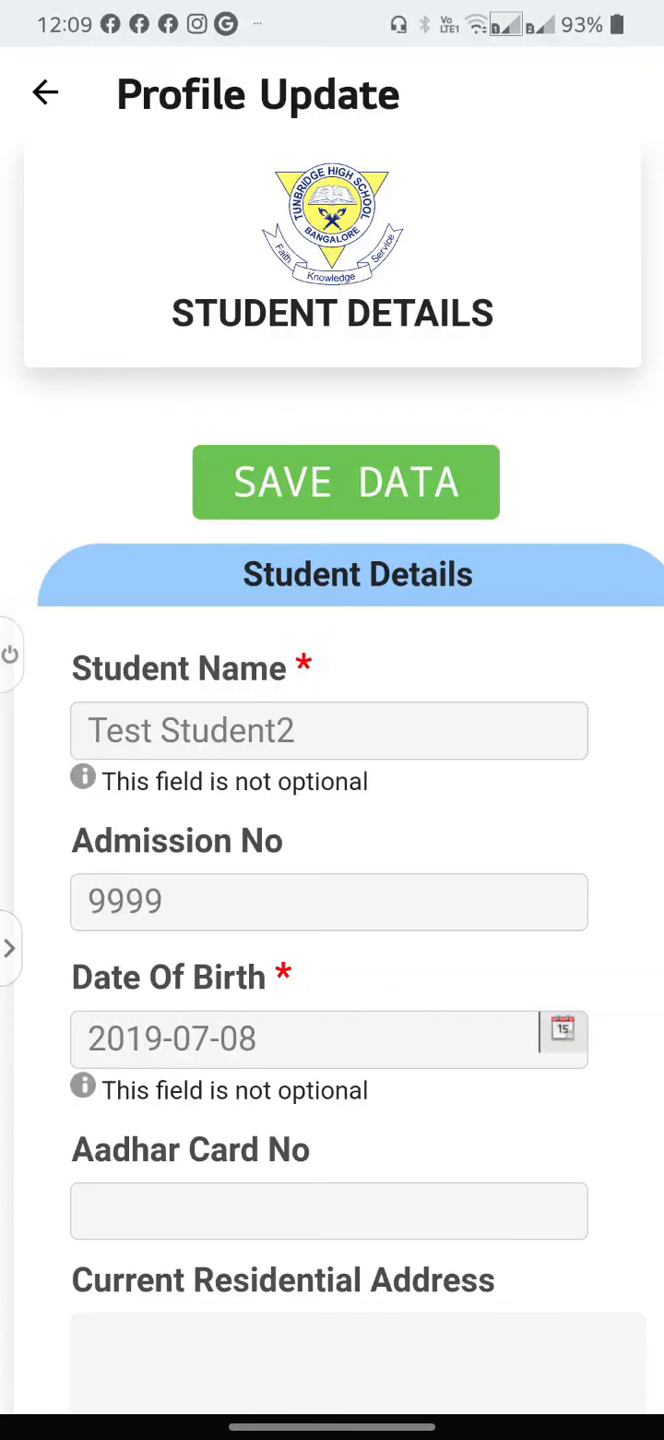
# Step: Leave the profile form, select Test Student1 and return to the Home modules
pyautogui.click(44, 92)
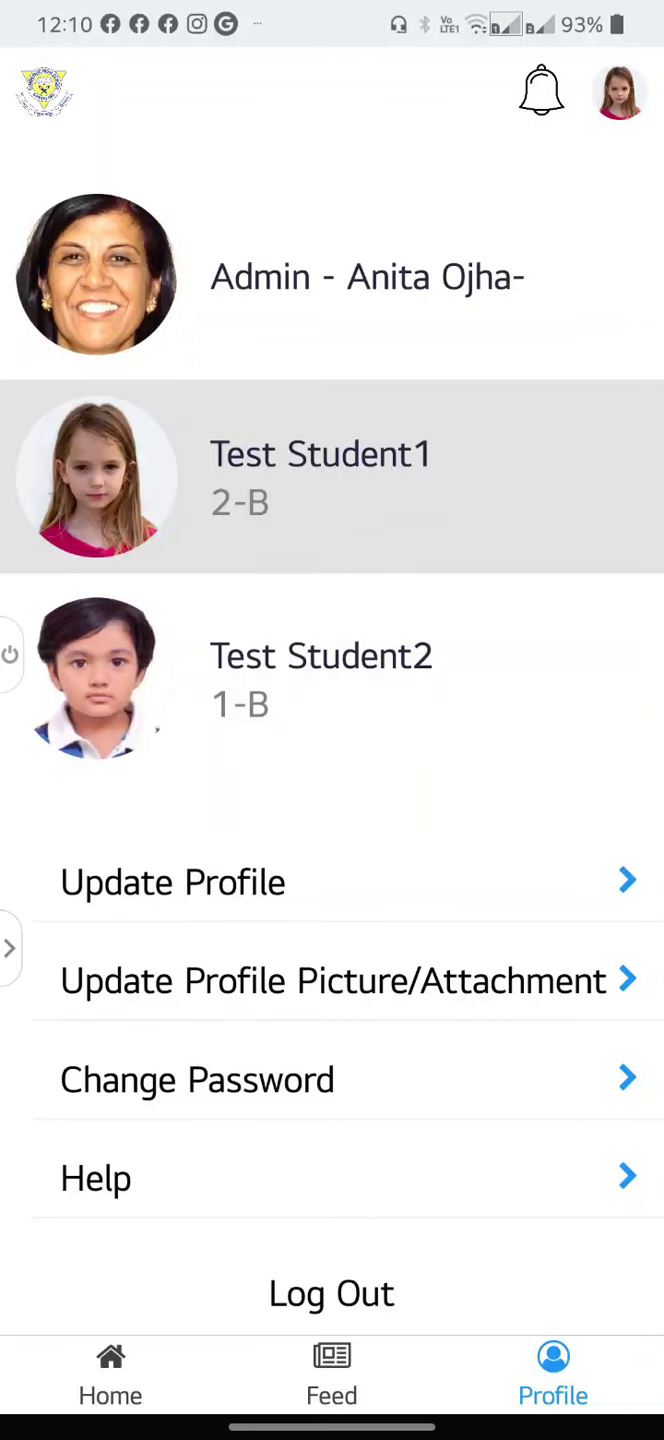
pyautogui.click(110, 1360)
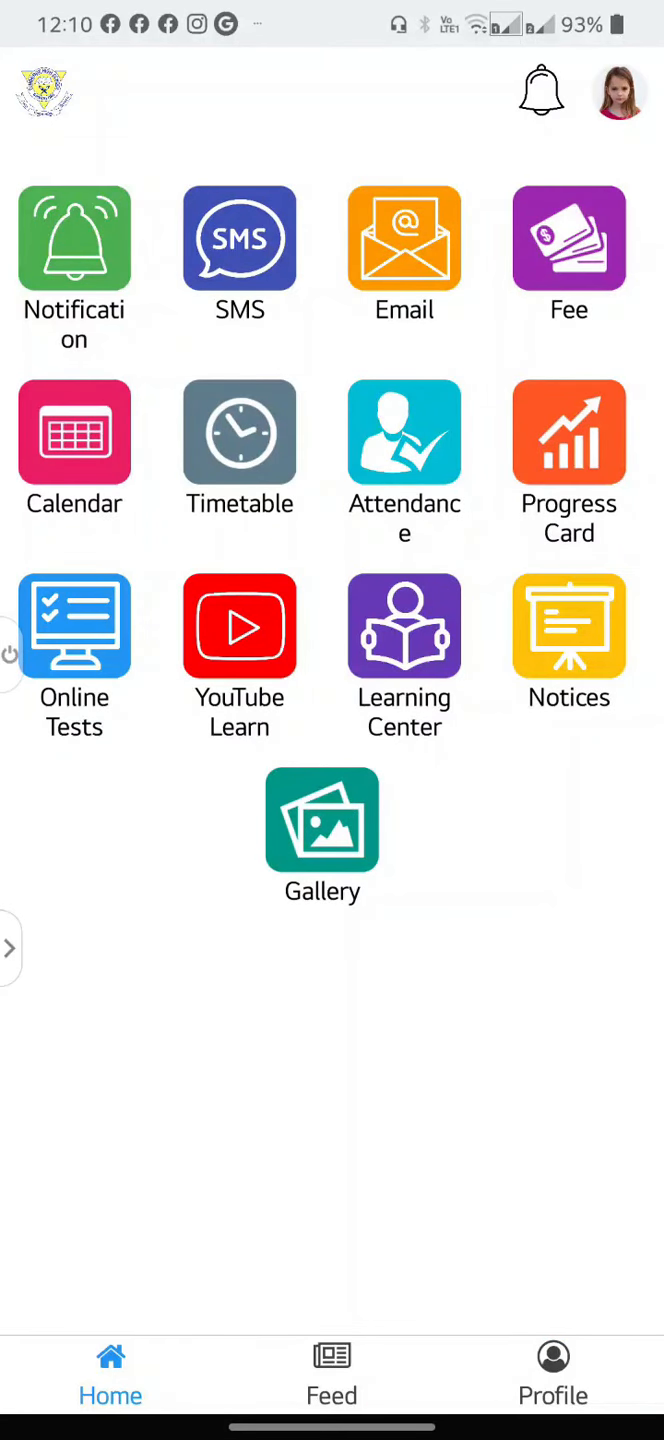